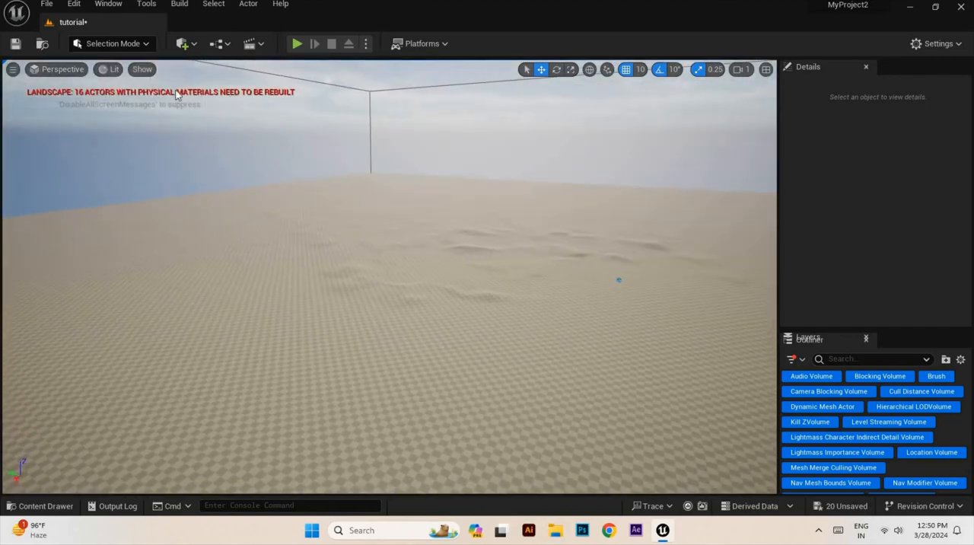
Show the viewport's general options list (realtime, FPS, field of view, game view)
{"action": "left_click", "coordinate": [12, 70]}
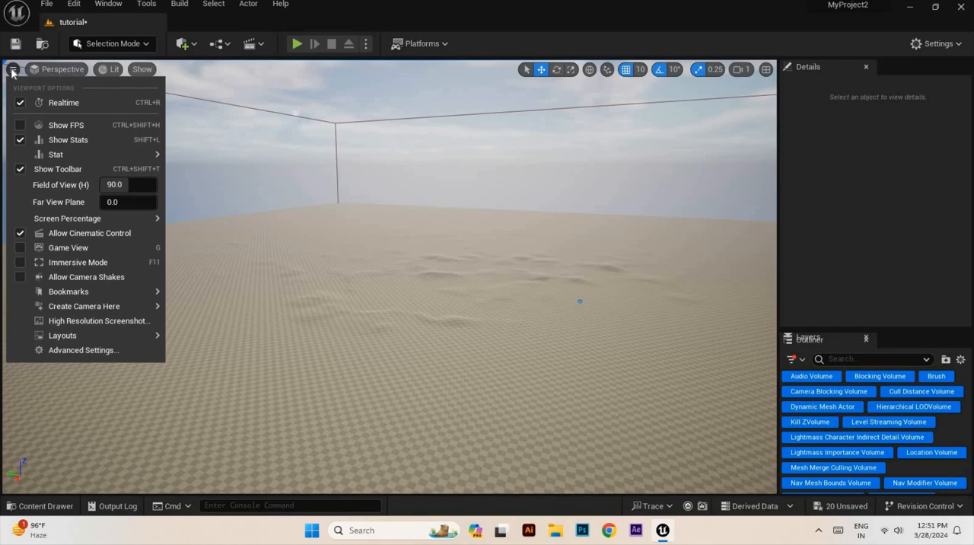
{"action": "mouse_move", "coordinate": [12, 73]}
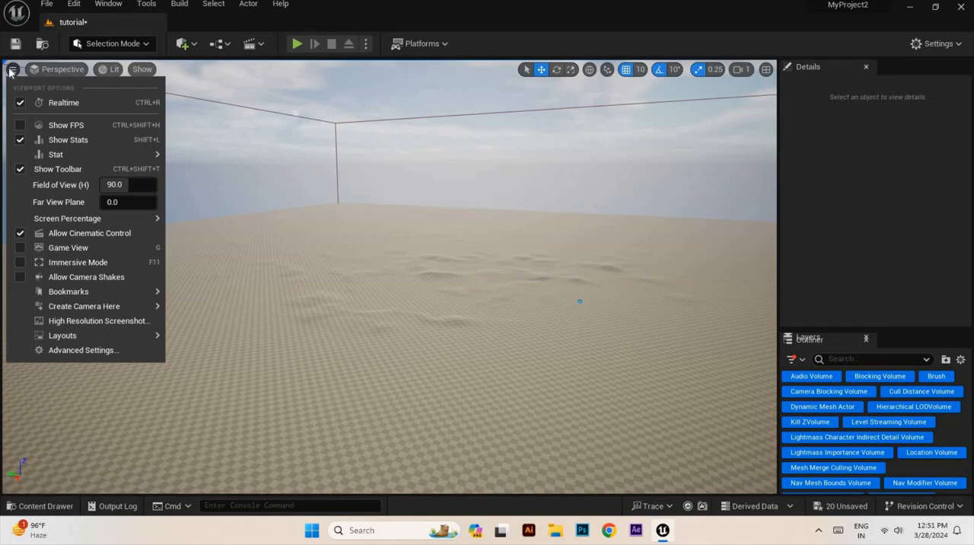
{"action": "mouse_move", "coordinate": [67, 247]}
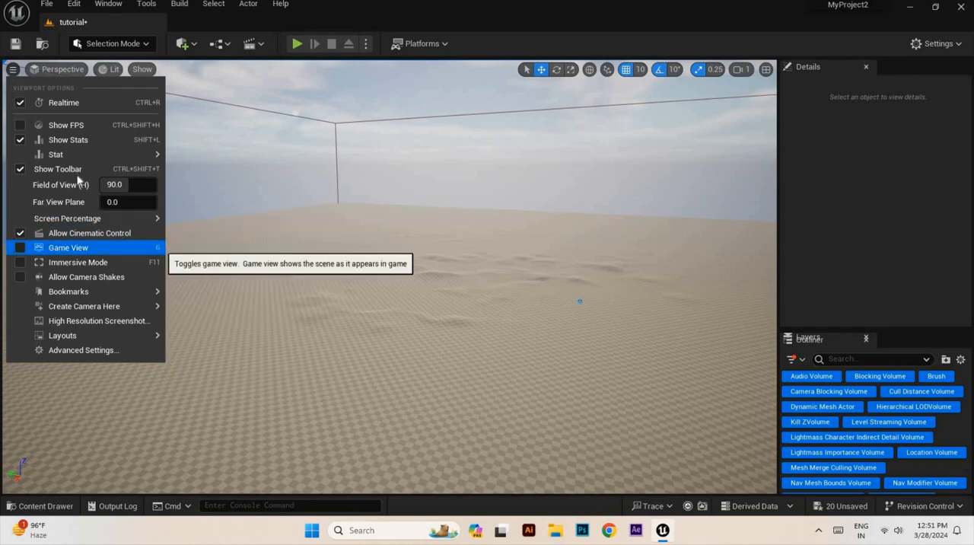
{"action": "mouse_move", "coordinate": [65, 125]}
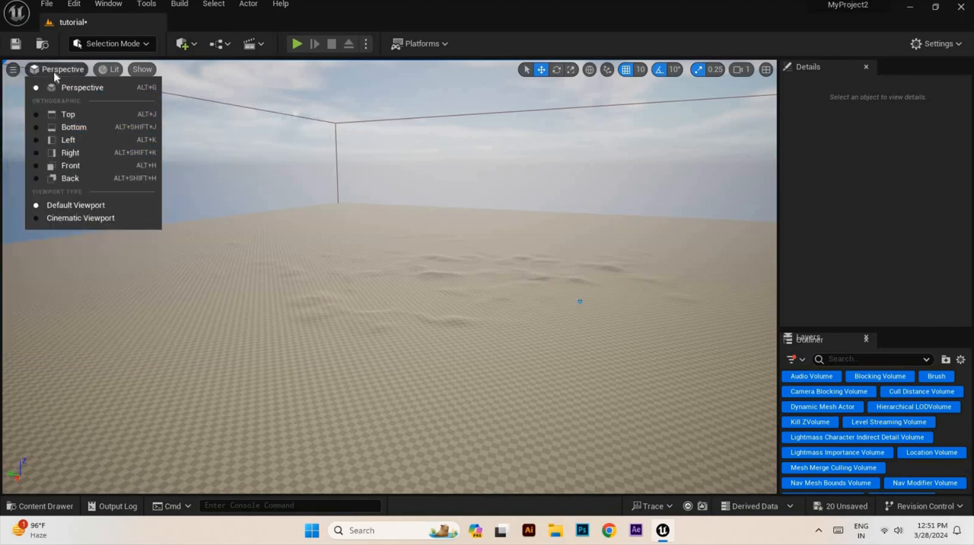
{"action": "mouse_move", "coordinate": [82, 87]}
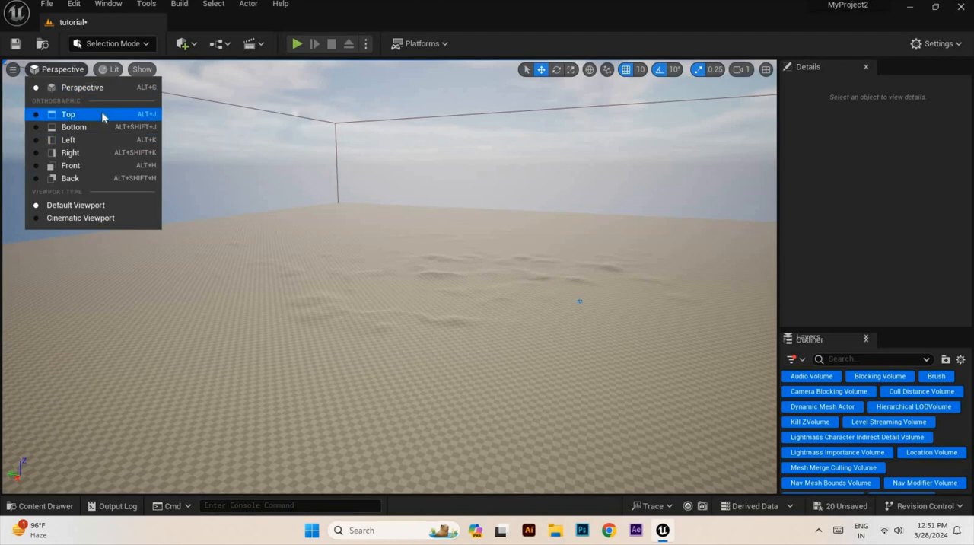
{"action": "mouse_move", "coordinate": [104, 122]}
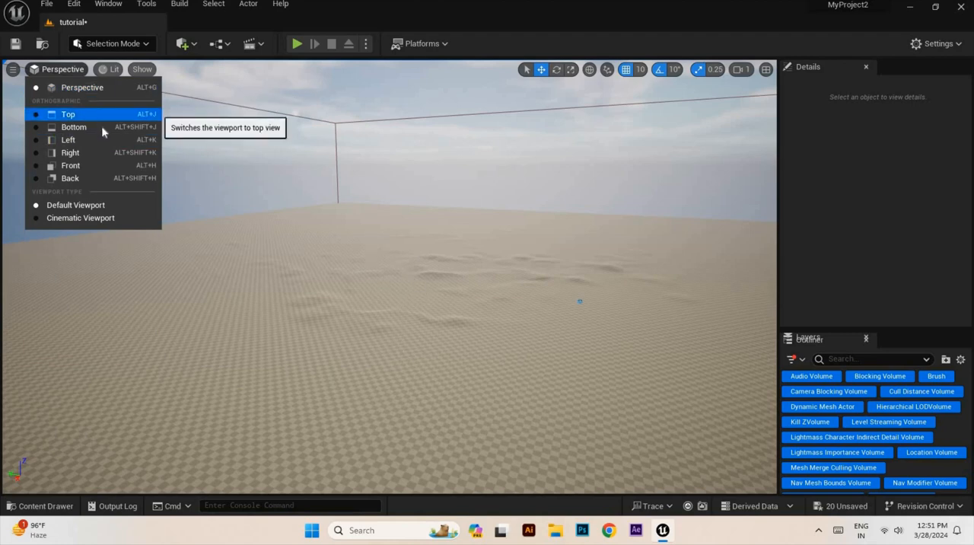
Cycle the viewport through Top, Right and Back orthographic views, then return to Perspective
{"action": "left_click", "coordinate": [67, 114]}
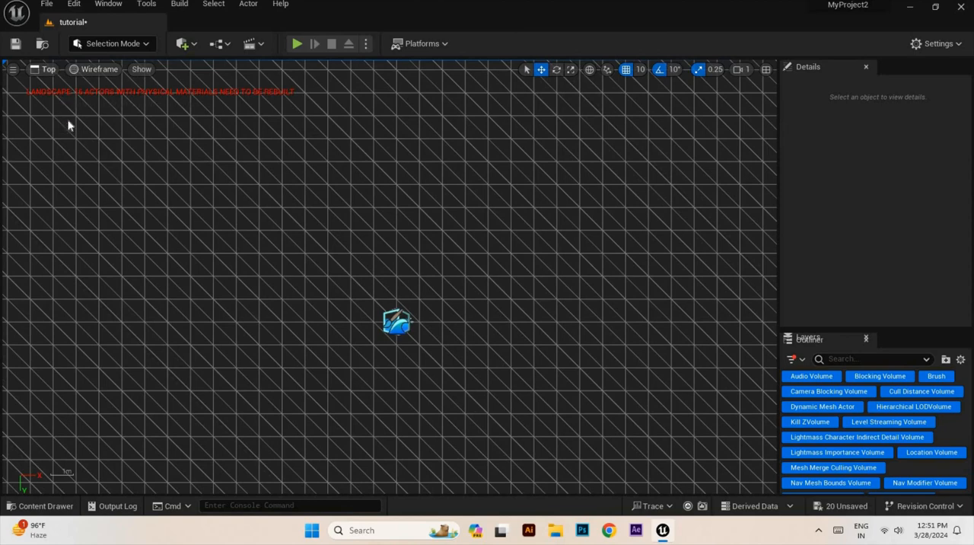
{"action": "left_click", "coordinate": [48, 70]}
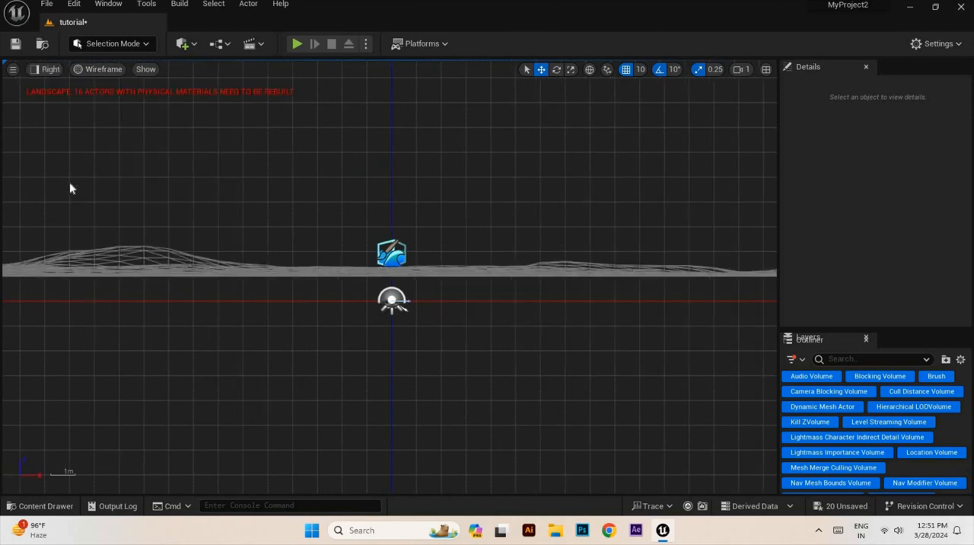
{"action": "left_click", "coordinate": [50, 68]}
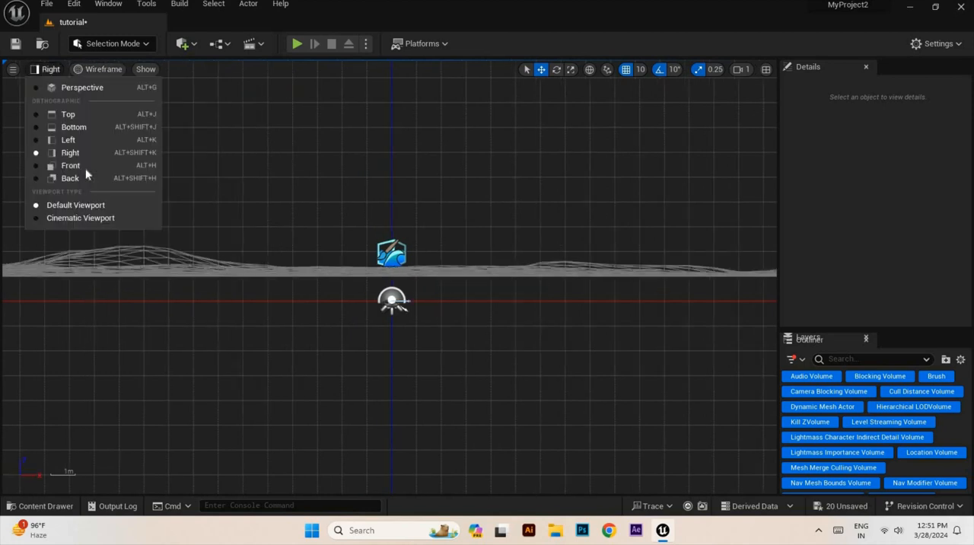
{"action": "left_click", "coordinate": [70, 166]}
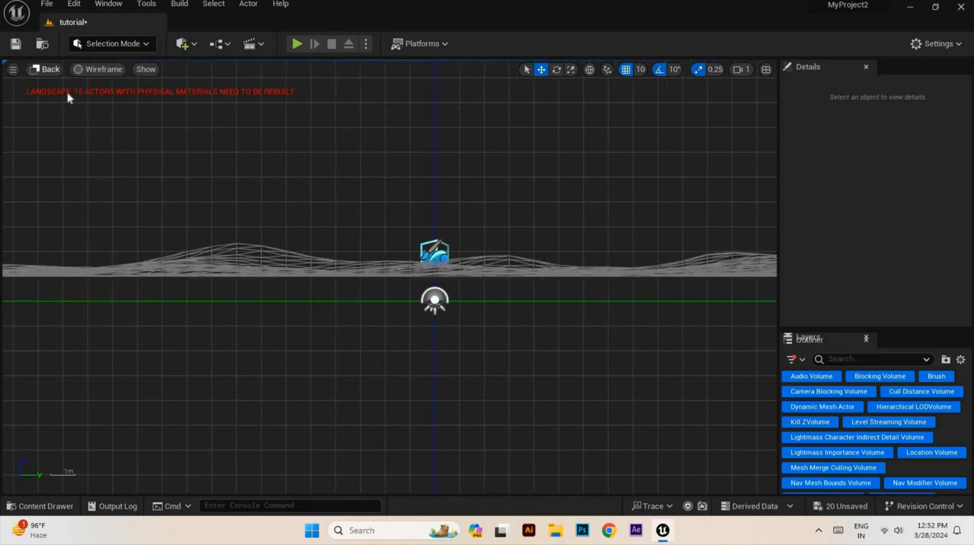
{"action": "left_click", "coordinate": [50, 70]}
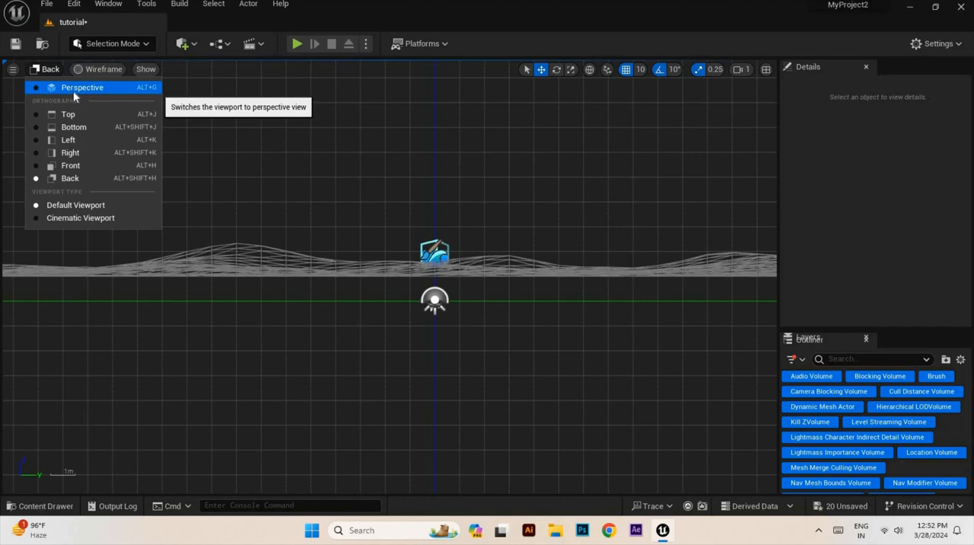
{"action": "left_click", "coordinate": [82, 86]}
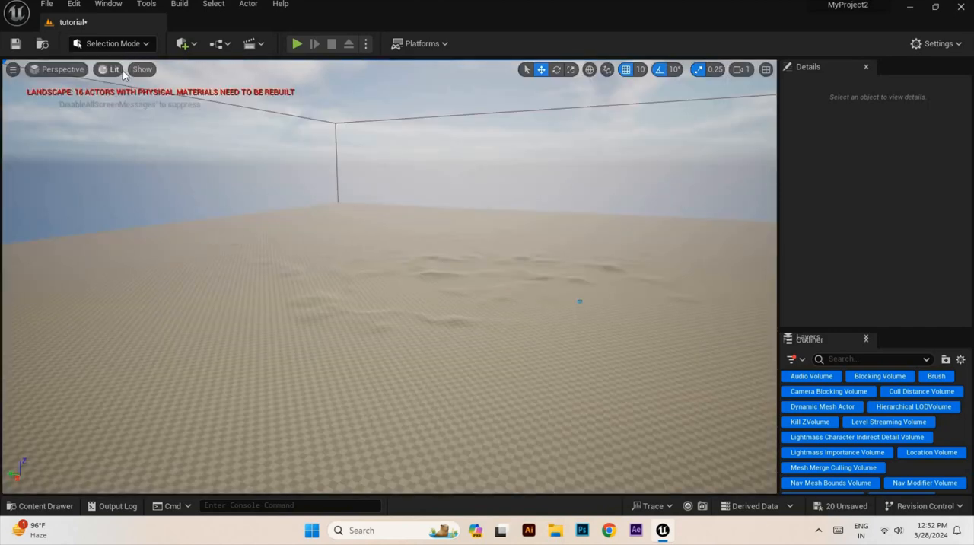
Render the landscape as Unlit, then Wireframe, then Detail Lighting via the view-mode list
{"action": "left_click", "coordinate": [113, 70]}
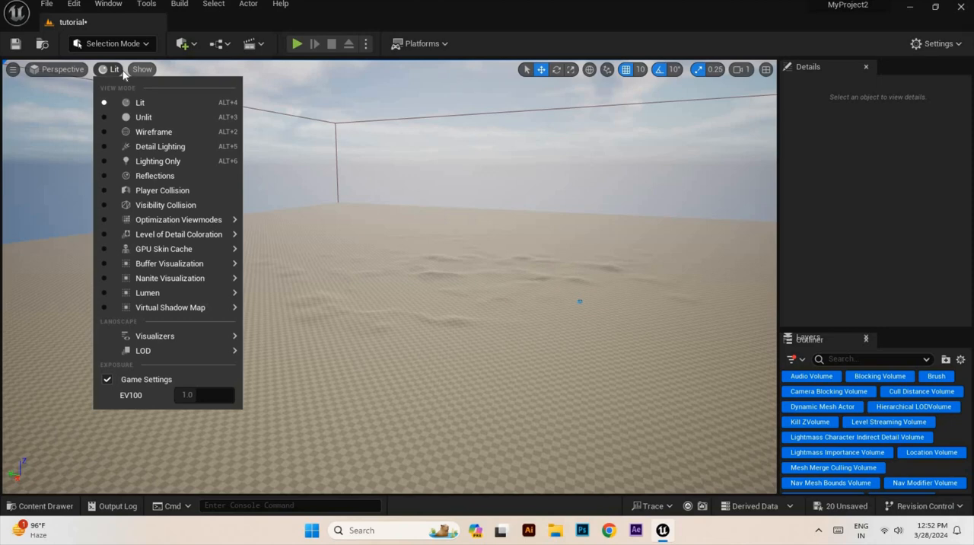
{"action": "mouse_move", "coordinate": [143, 116]}
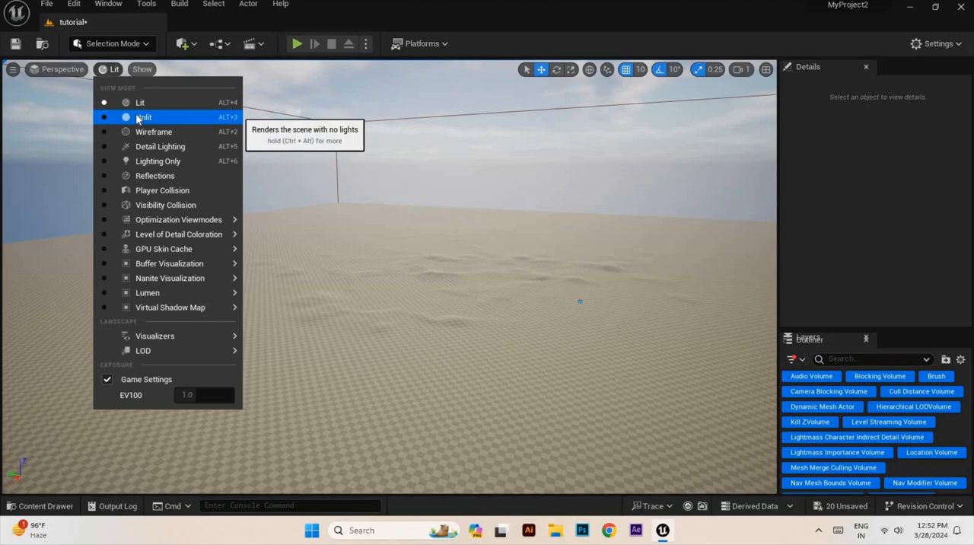
{"action": "left_click", "coordinate": [143, 116]}
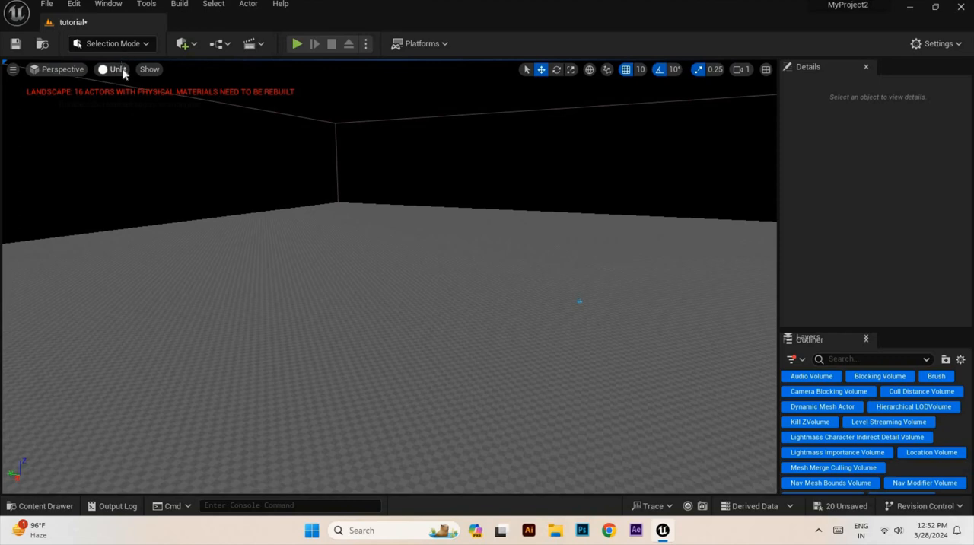
{"action": "left_click", "coordinate": [113, 70]}
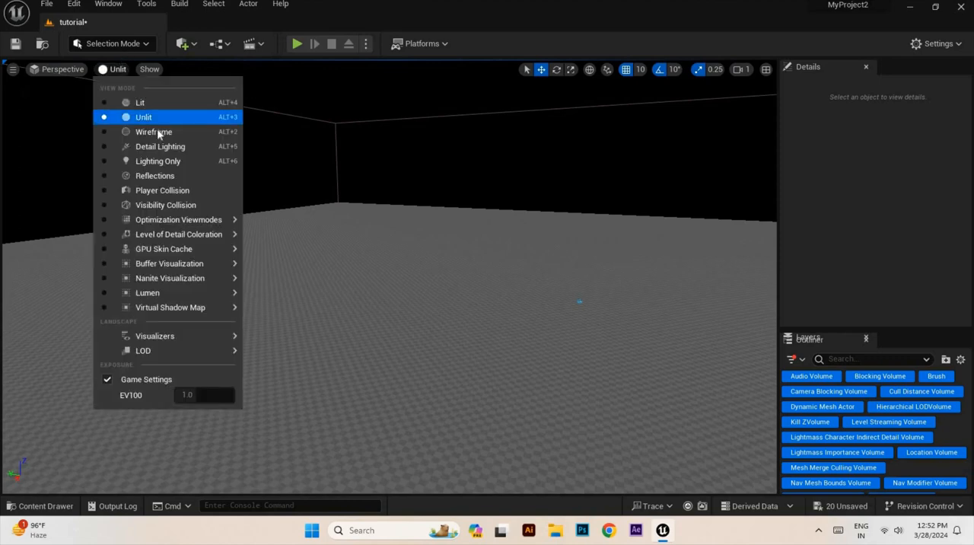
{"action": "left_click", "coordinate": [153, 131]}
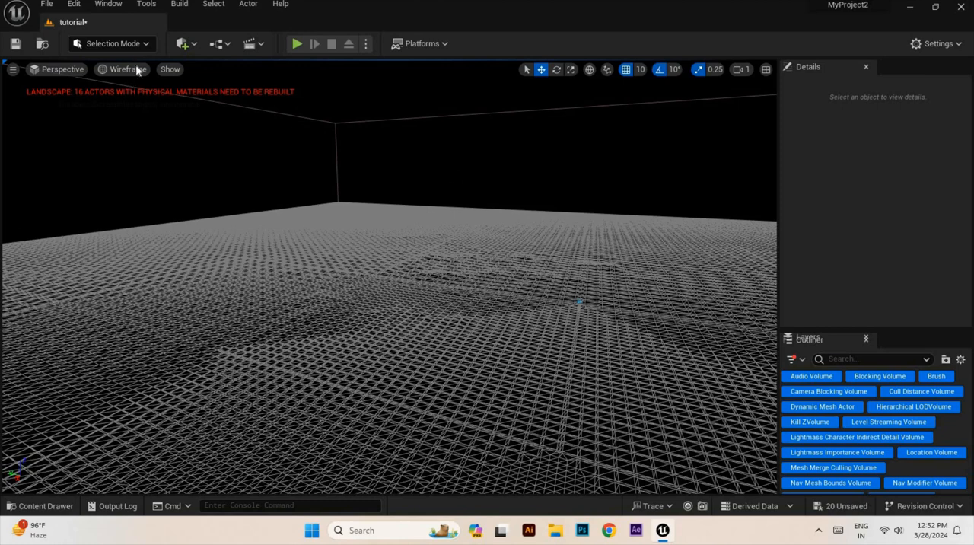
{"action": "left_click", "coordinate": [128, 70]}
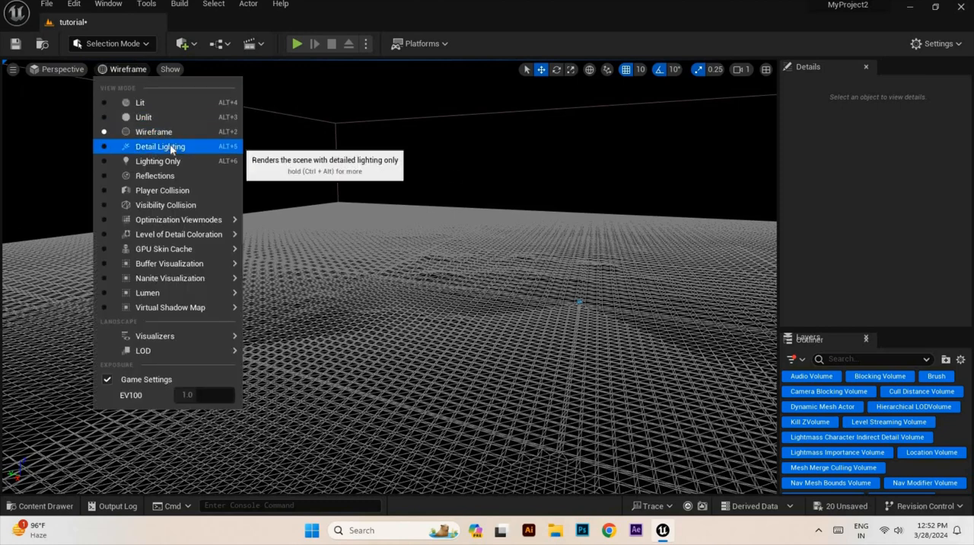
{"action": "left_click", "coordinate": [160, 146]}
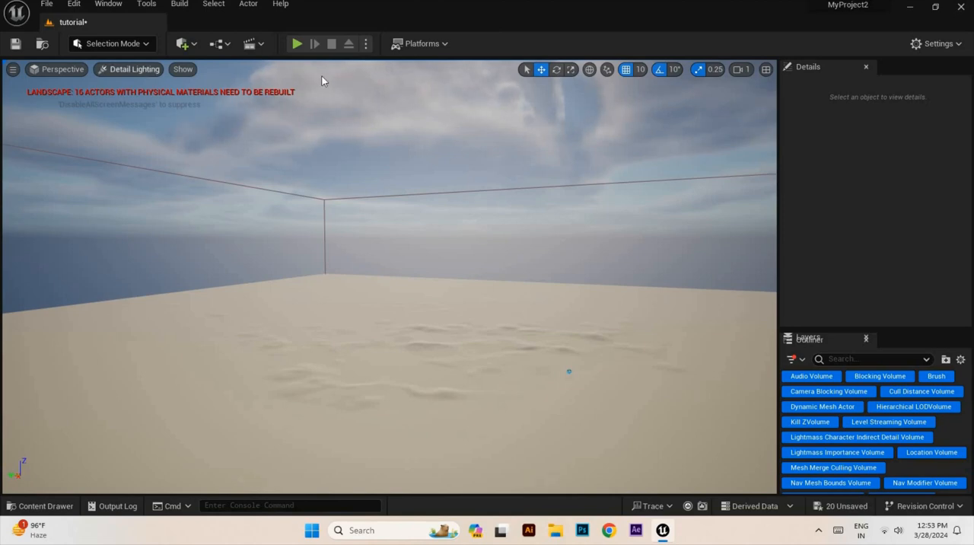
Render the scene with Lighting Only, then with Reflections only
{"action": "left_click", "coordinate": [134, 70]}
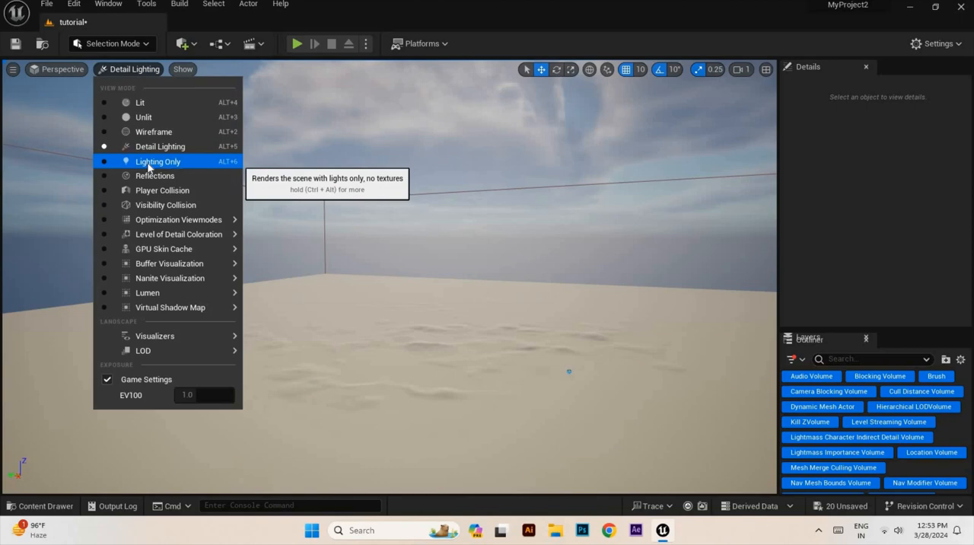
{"action": "left_click", "coordinate": [158, 161]}
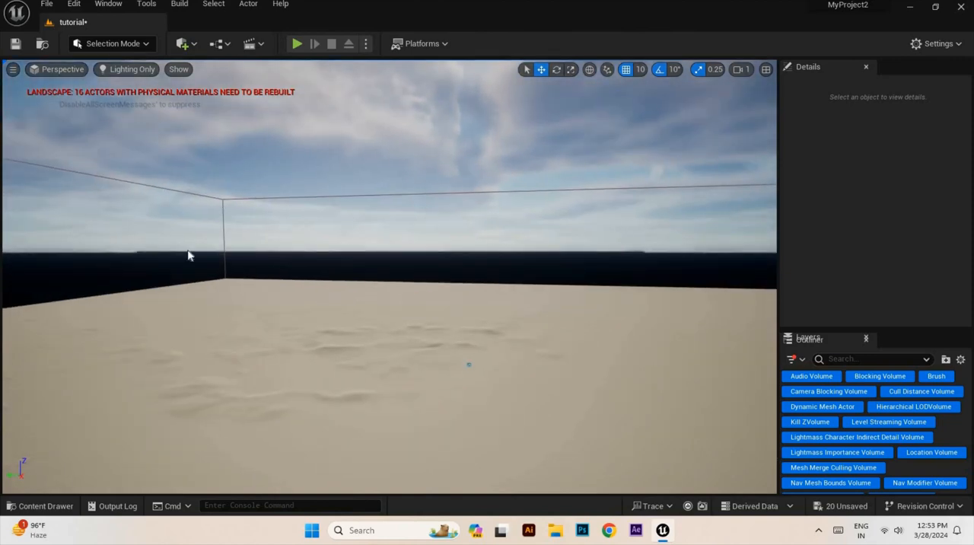
{"action": "mouse_move", "coordinate": [445, 93]}
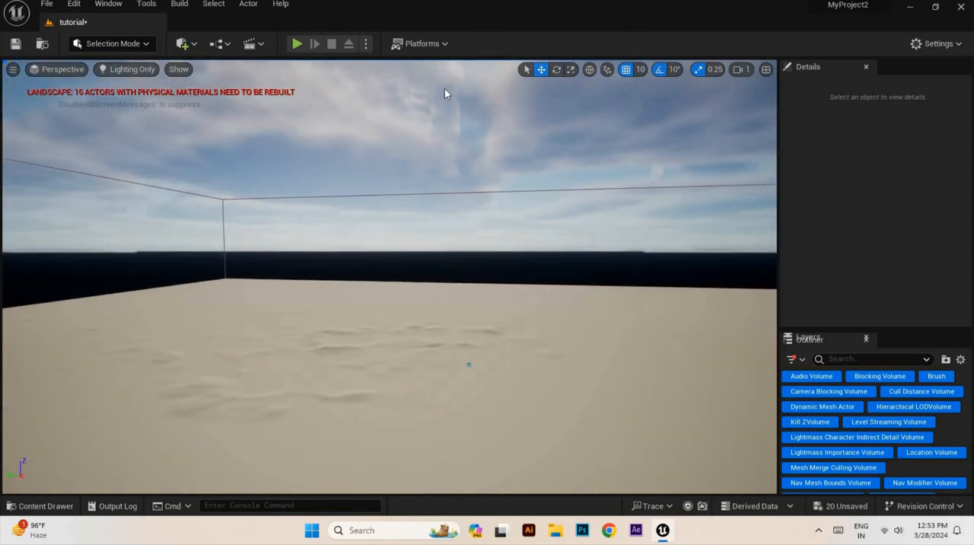
{"action": "mouse_move", "coordinate": [373, 121]}
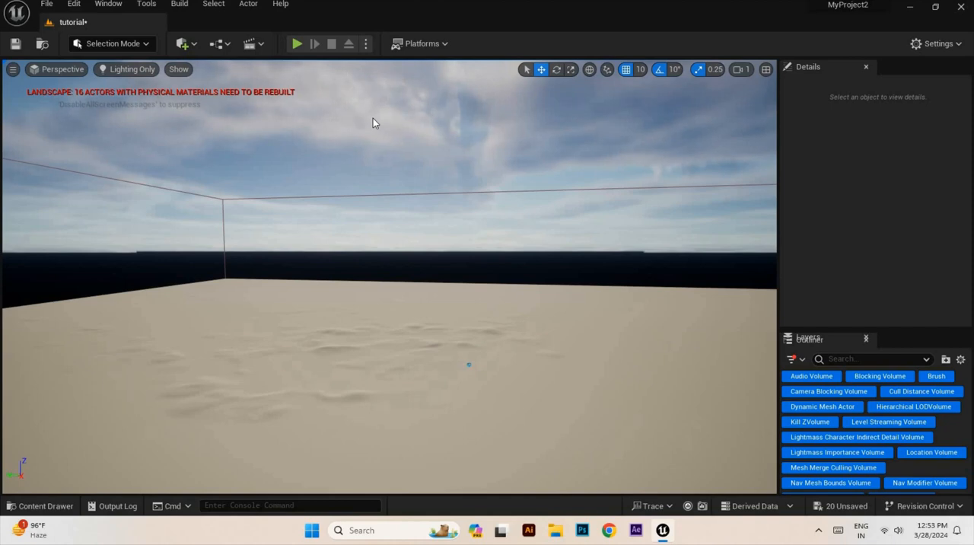
{"action": "mouse_move", "coordinate": [359, 143]}
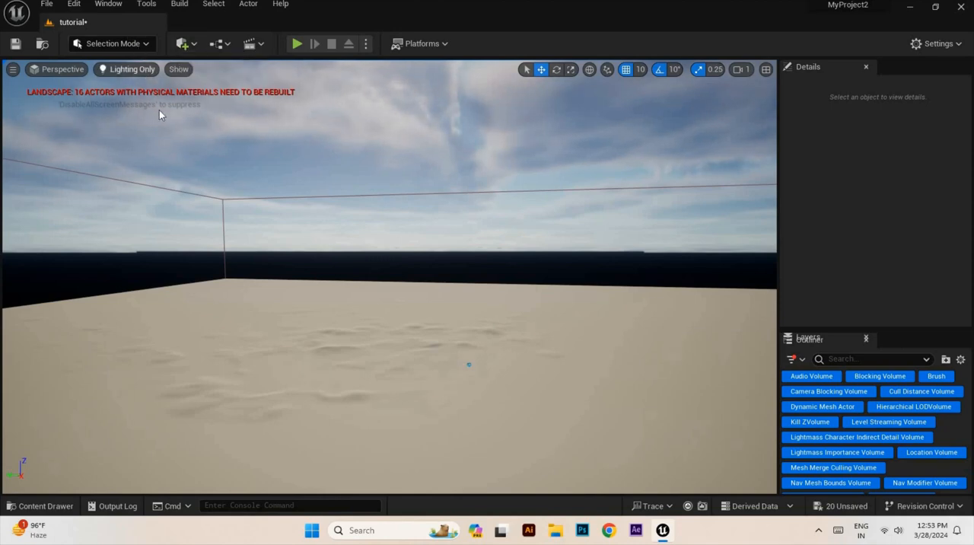
{"action": "left_click", "coordinate": [127, 70]}
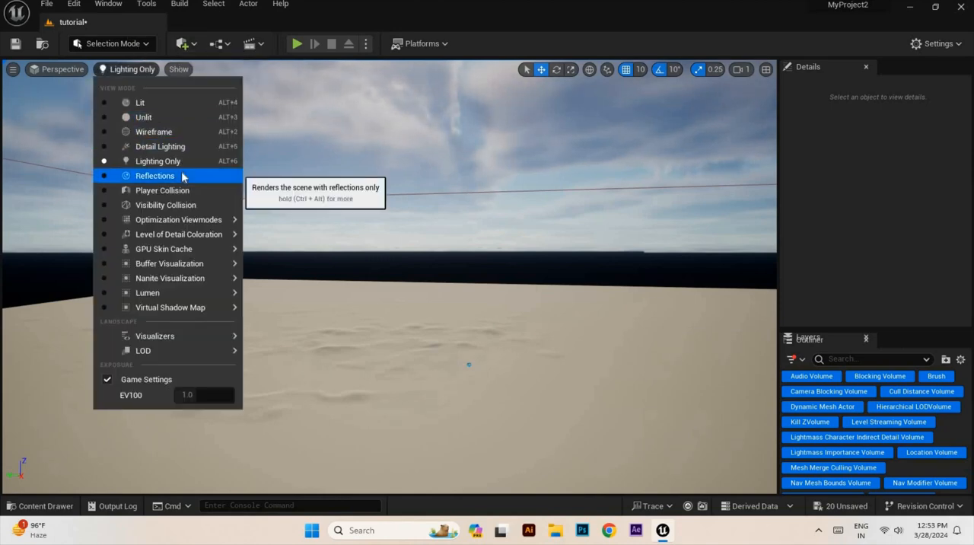
{"action": "left_click", "coordinate": [155, 176]}
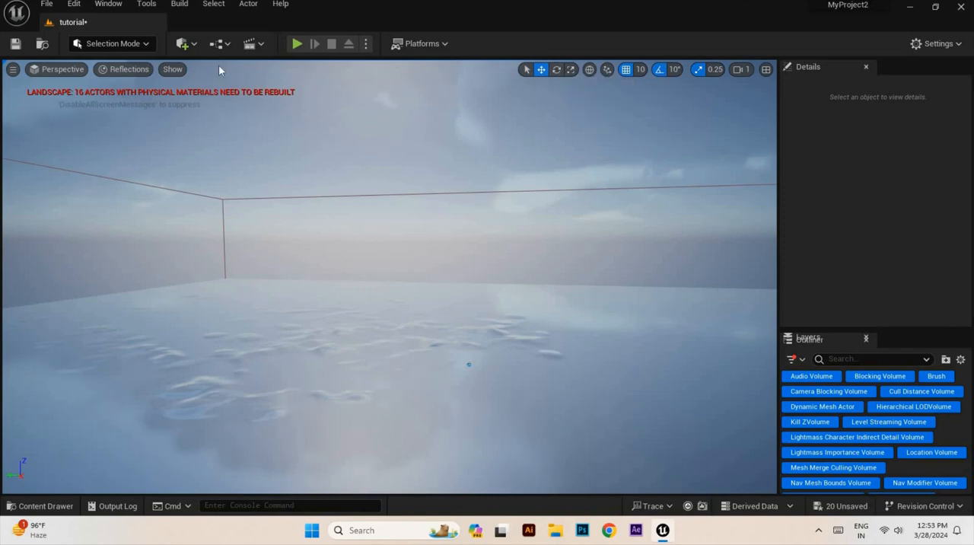
{"action": "mouse_move", "coordinate": [168, 153]}
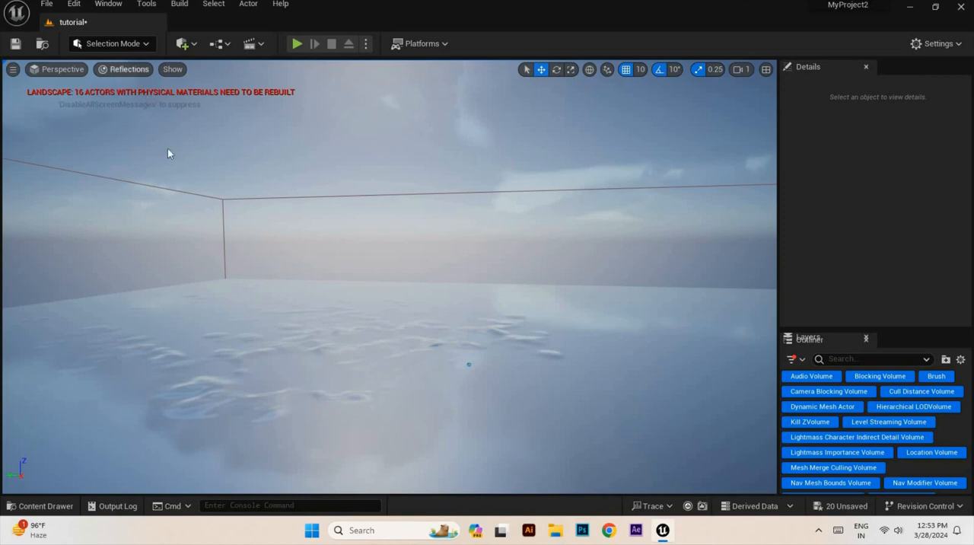
Switch to the Visibility Collision view and show the view-mode choices again
{"action": "left_click", "coordinate": [123, 70]}
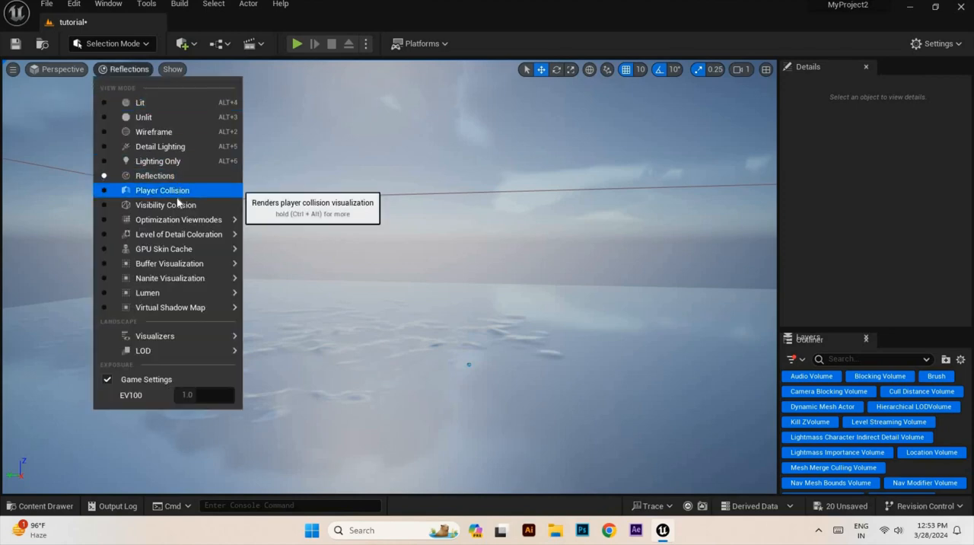
{"action": "left_click", "coordinate": [164, 204]}
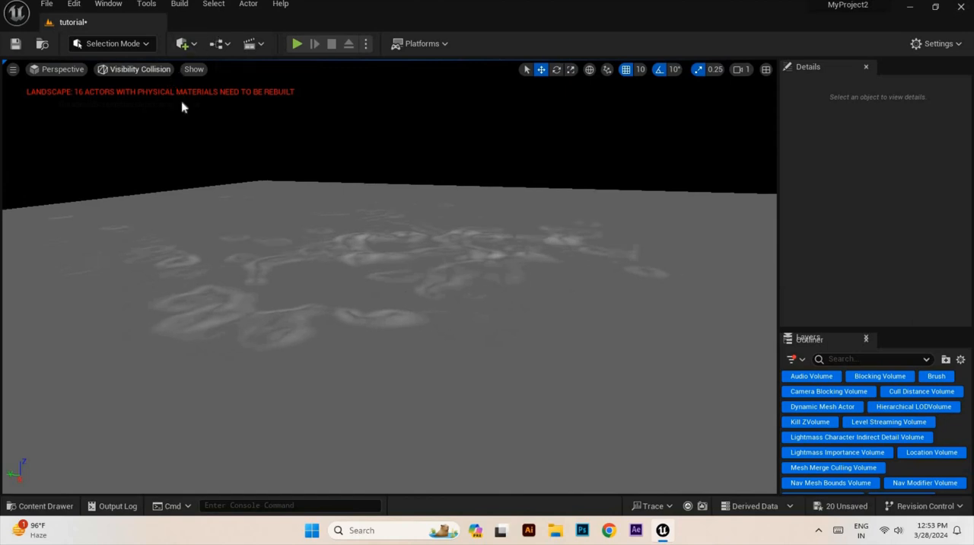
{"action": "left_click", "coordinate": [140, 70]}
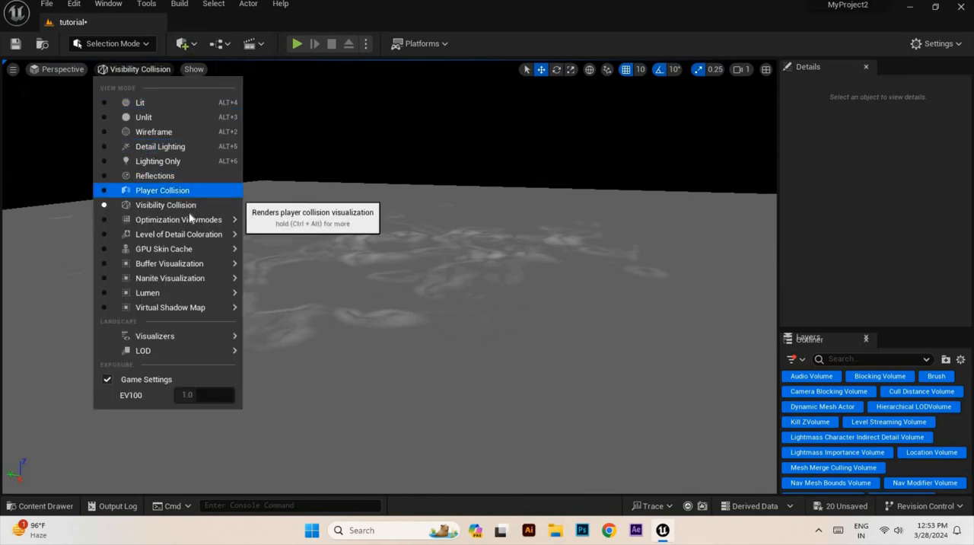
{"action": "mouse_move", "coordinate": [178, 219]}
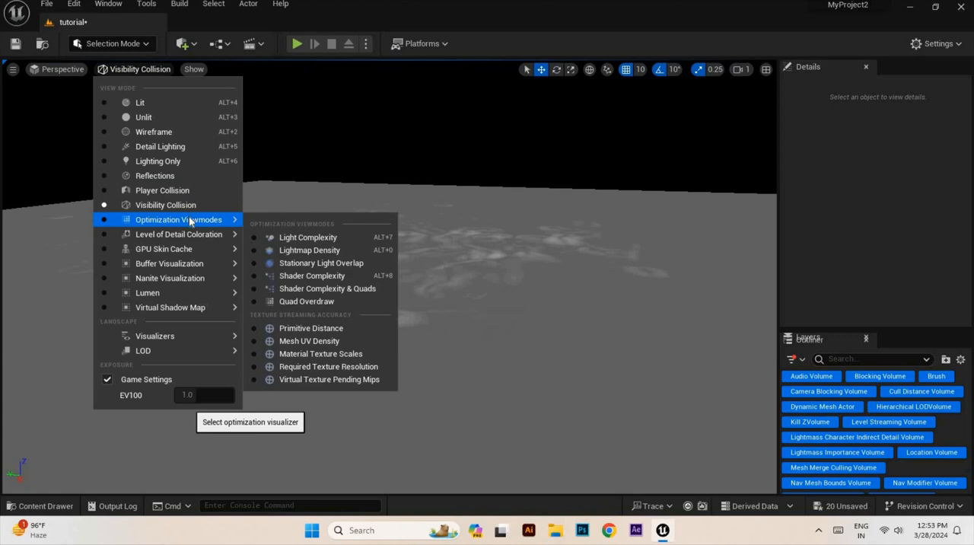
{"action": "mouse_move", "coordinate": [170, 277]}
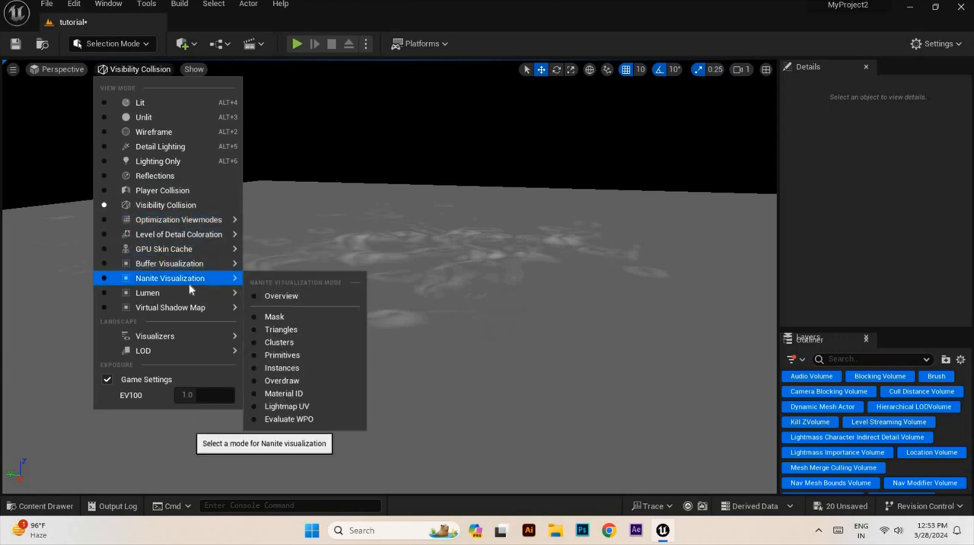
{"action": "mouse_move", "coordinate": [189, 319]}
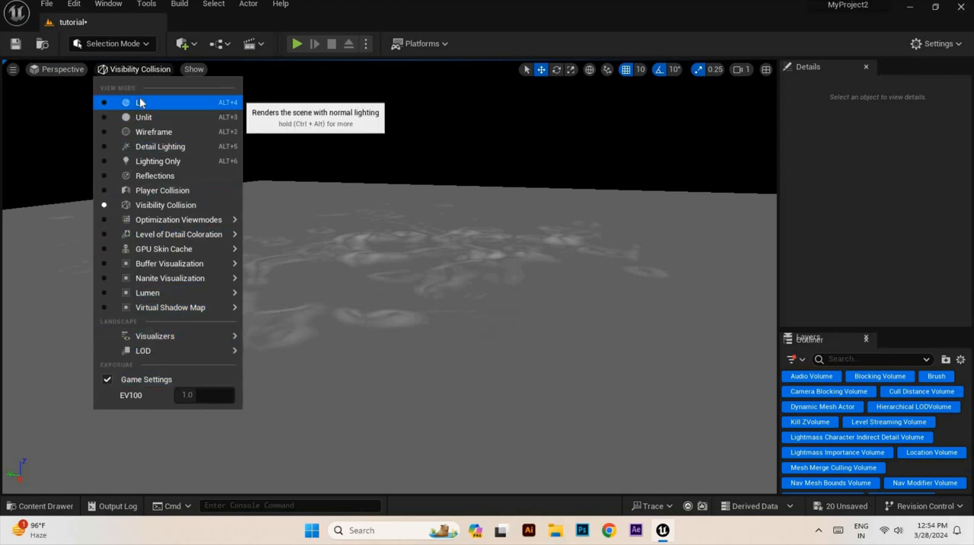
Restore normal Lit rendering and launch Quixel Bridge from the quick-add menu
{"action": "left_click", "coordinate": [140, 102]}
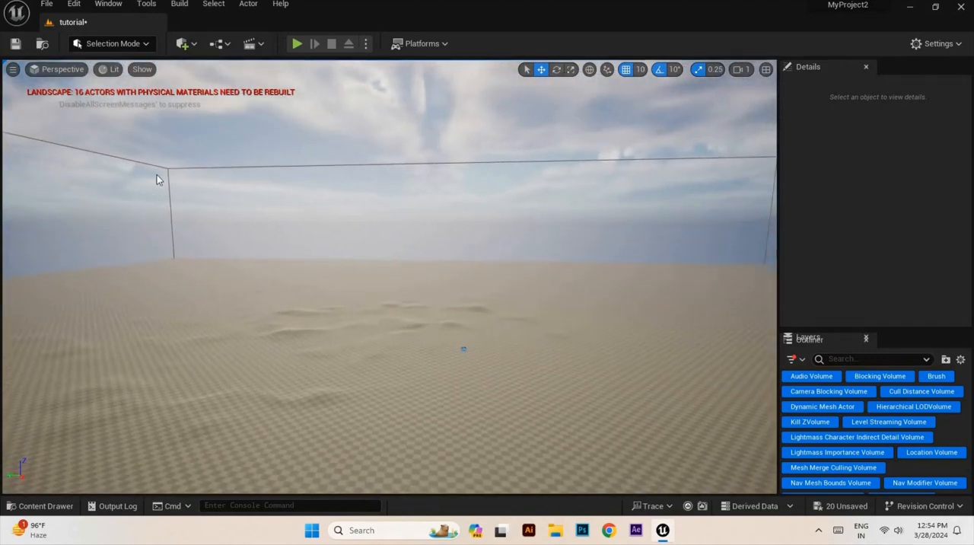
{"action": "mouse_move", "coordinate": [183, 43]}
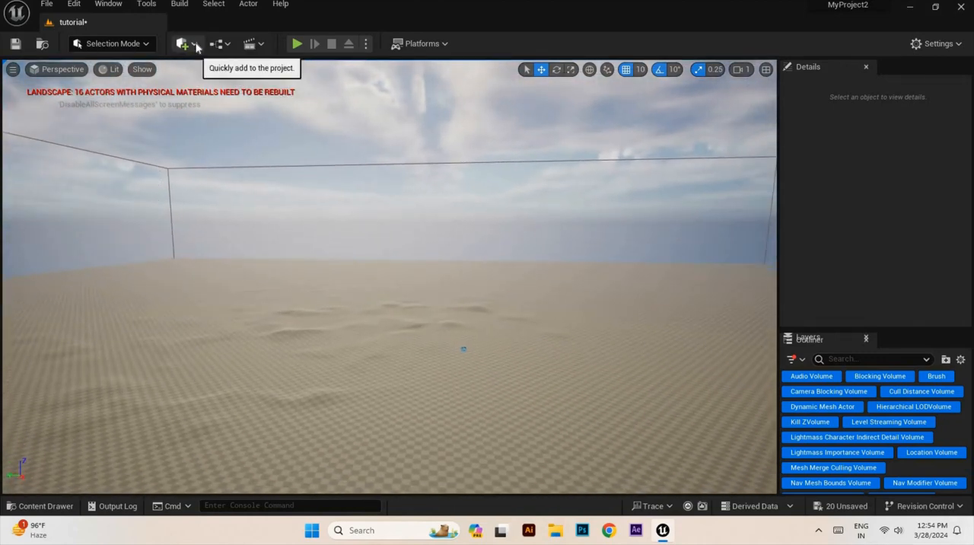
{"action": "left_click", "coordinate": [182, 42]}
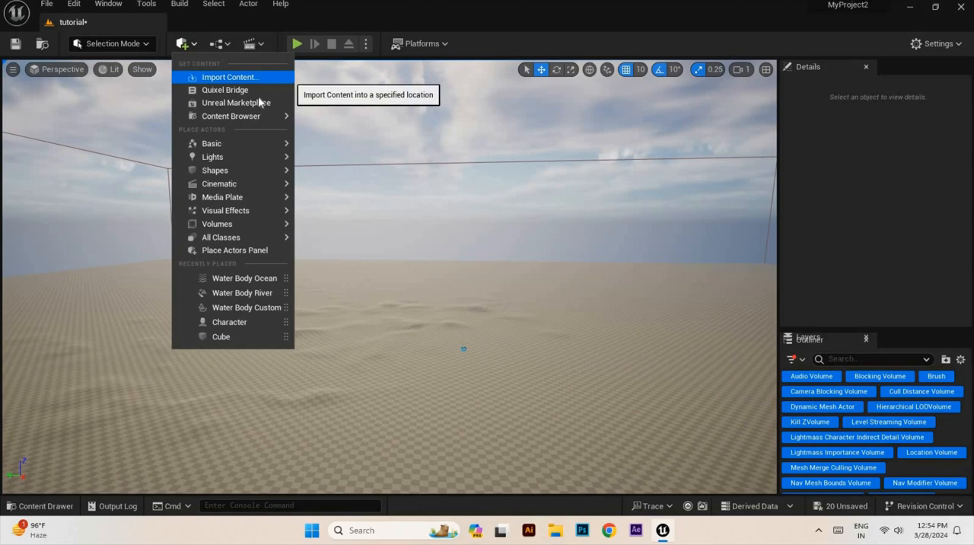
{"action": "left_click", "coordinate": [225, 90]}
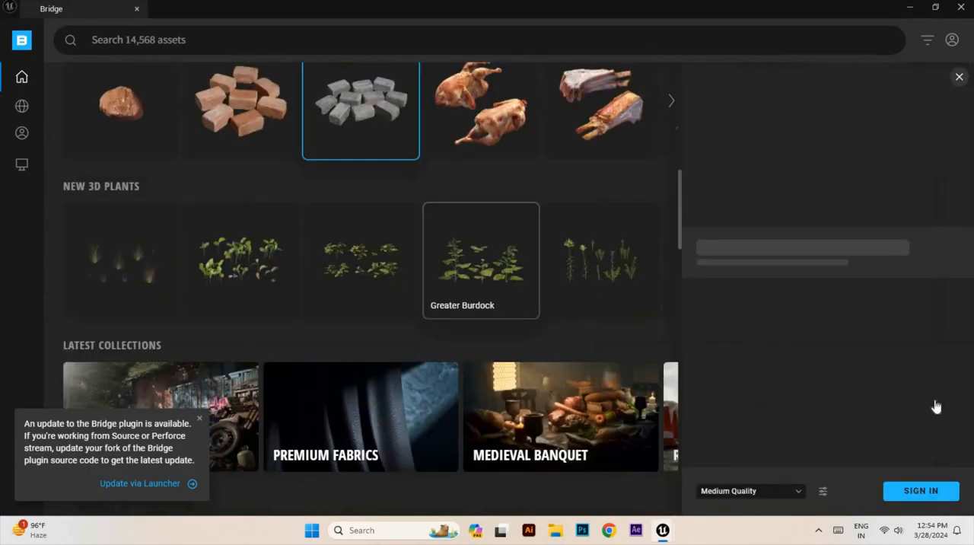
Review the pavestone asset's details and its Low/Medium/High/Nanite download quality choices
{"action": "left_click", "coordinate": [361, 109]}
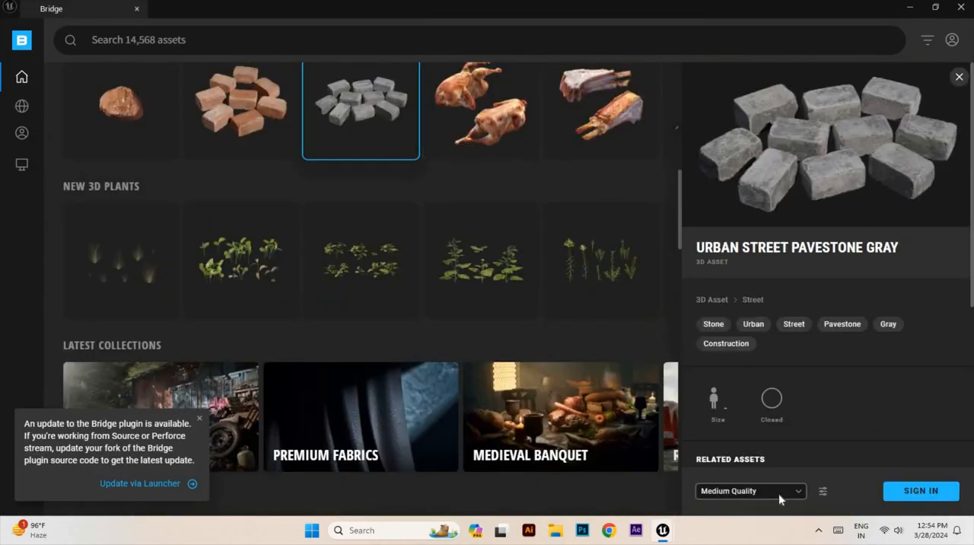
{"action": "left_click", "coordinate": [748, 490]}
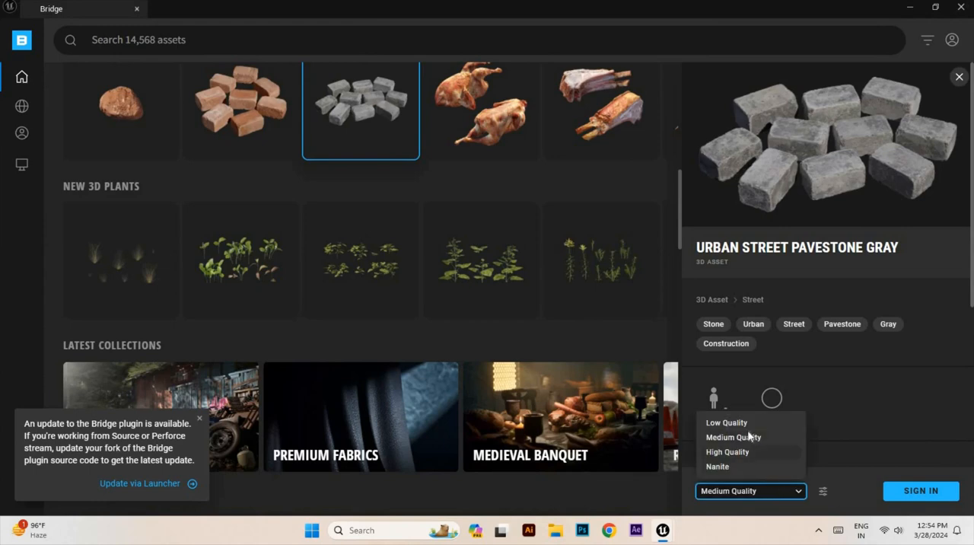
{"action": "mouse_move", "coordinate": [743, 462]}
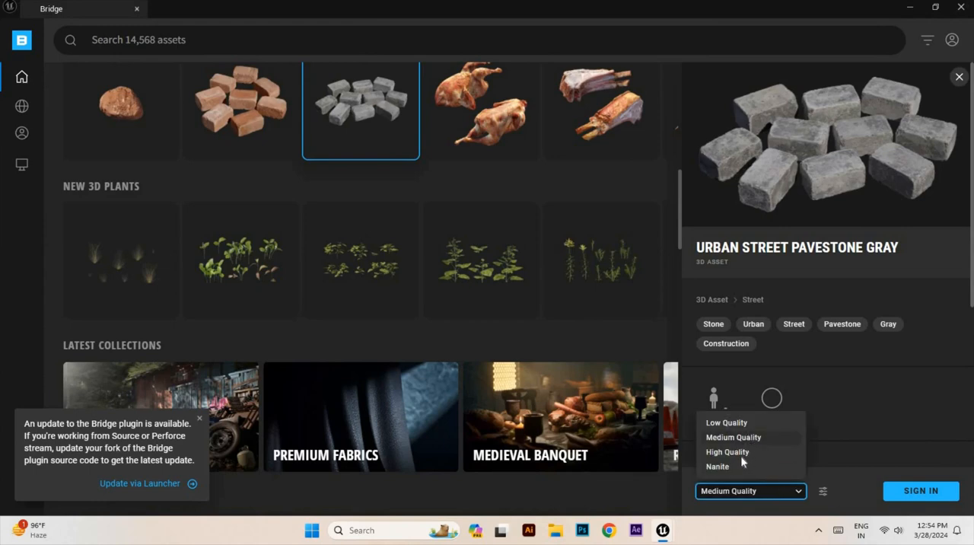
{"action": "mouse_move", "coordinate": [742, 475]}
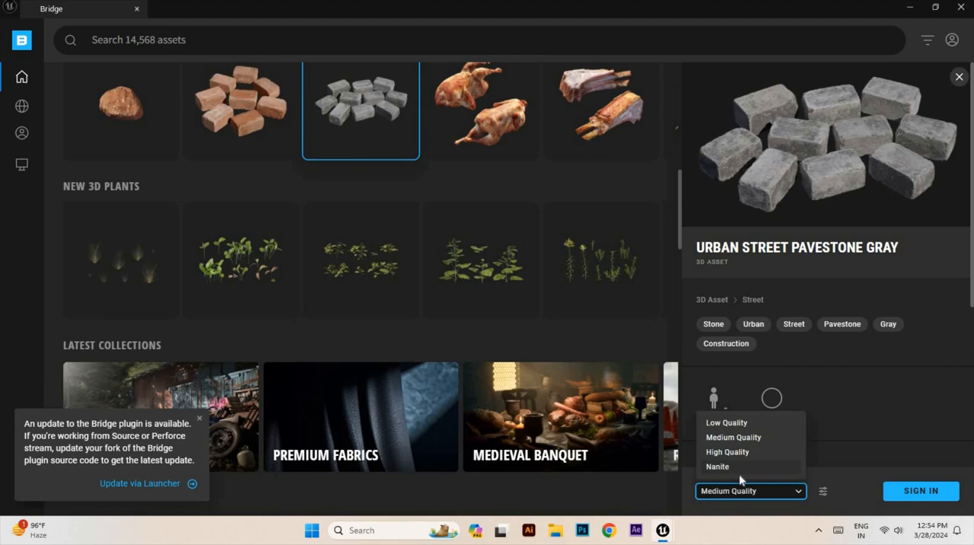
{"action": "mouse_move", "coordinate": [700, 210]}
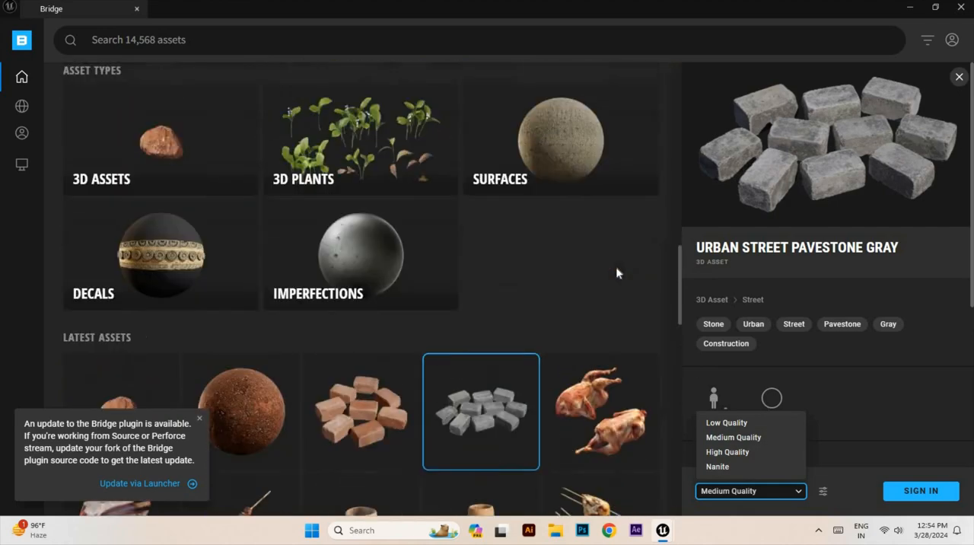
{"action": "scroll", "scroll_direction": "down", "scroll_amount": 3}
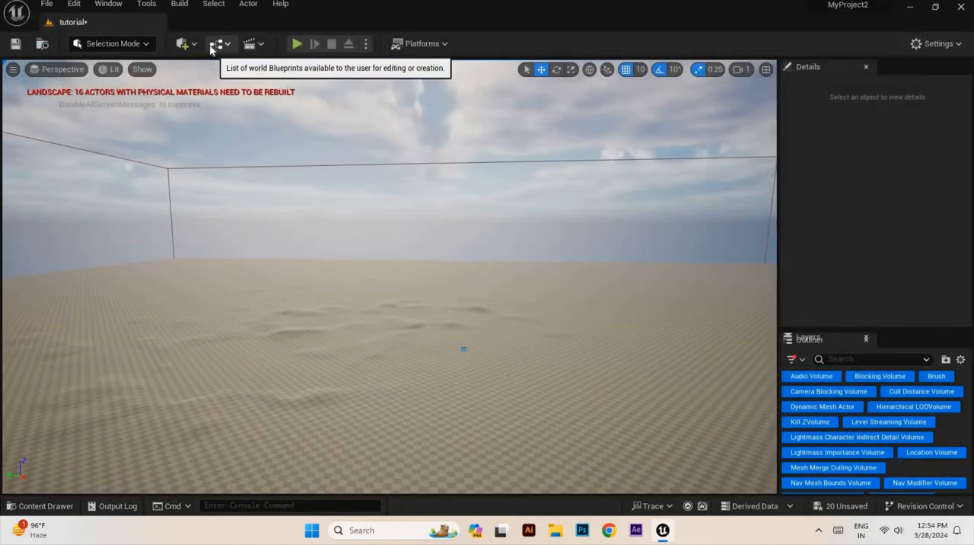
{"action": "left_click", "coordinate": [182, 42]}
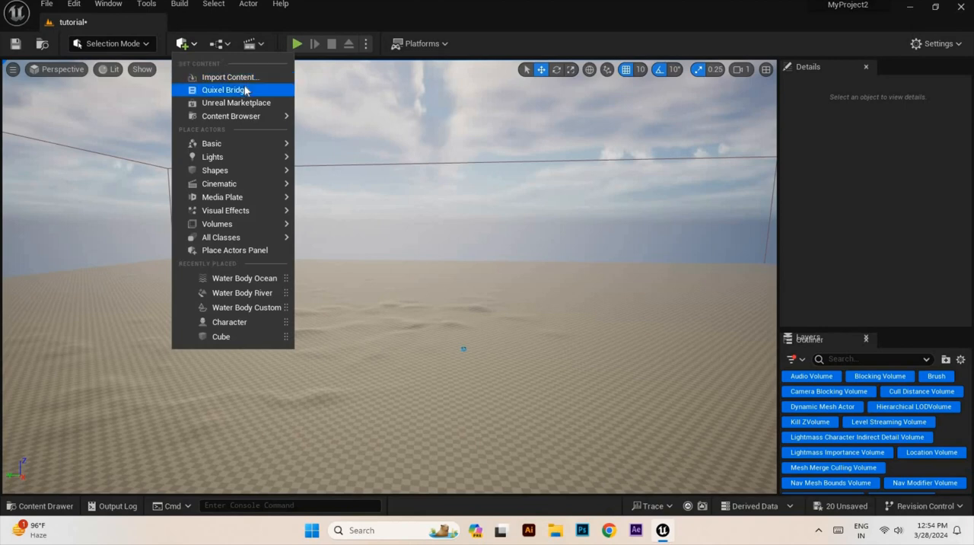
{"action": "mouse_move", "coordinate": [236, 103]}
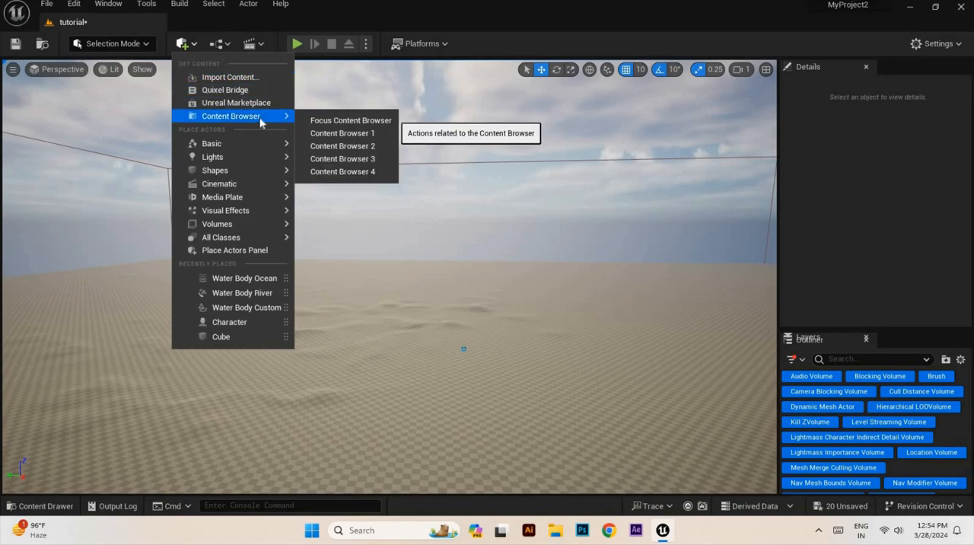
{"action": "mouse_move", "coordinate": [304, 342]}
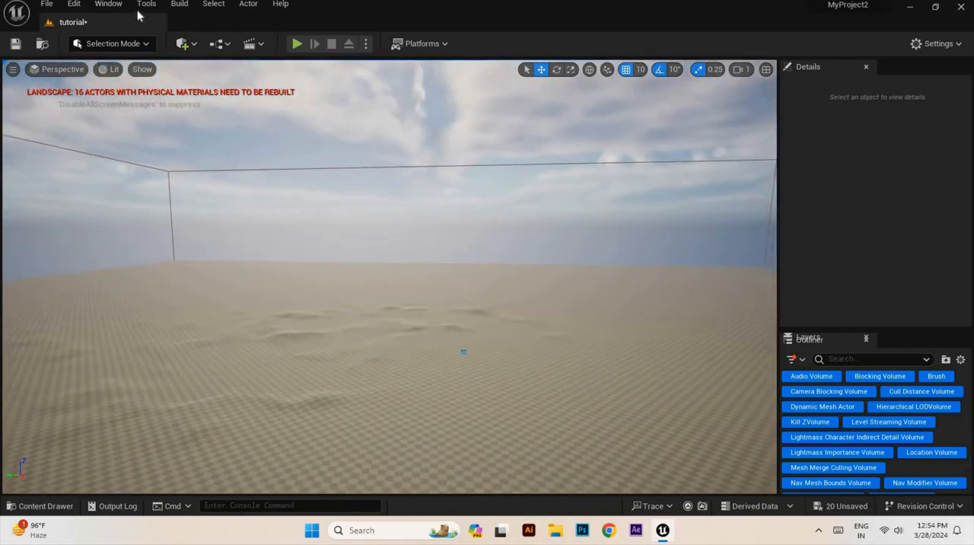
{"action": "left_click", "coordinate": [146, 4]}
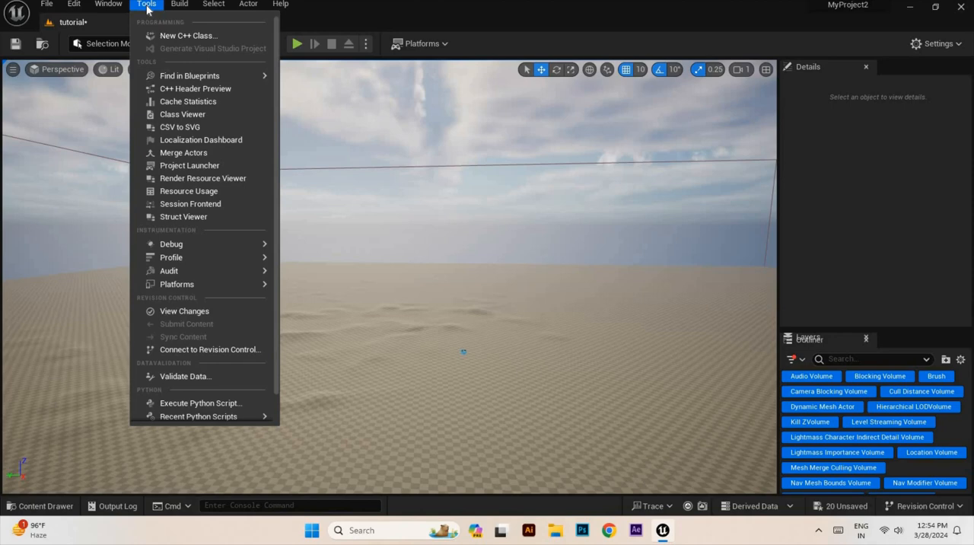
{"action": "mouse_move", "coordinate": [170, 12]}
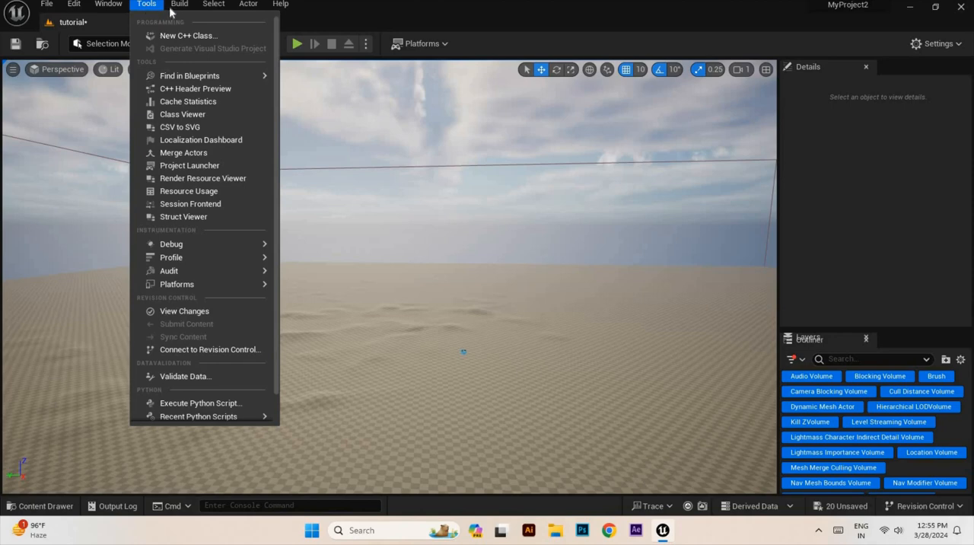
{"action": "left_click", "coordinate": [180, 3]}
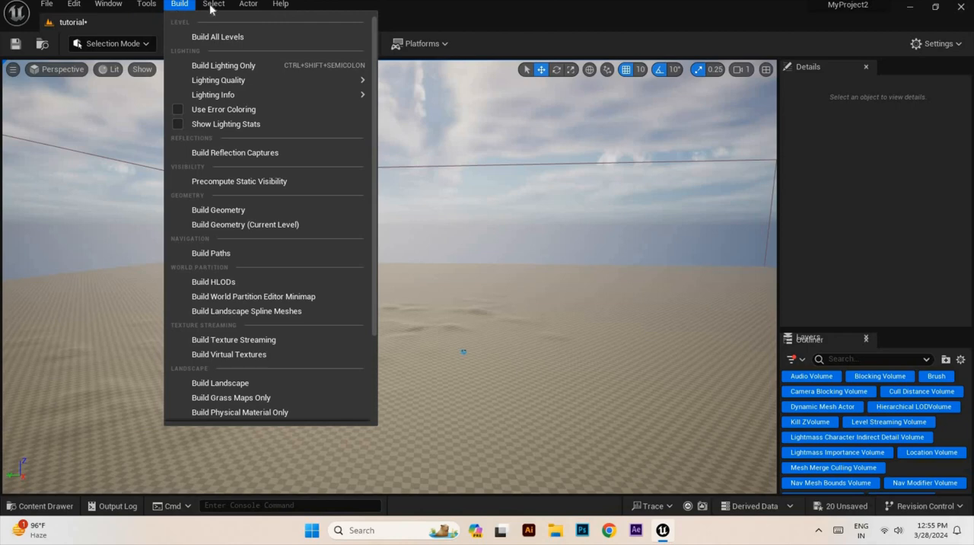
{"action": "left_click", "coordinate": [213, 3]}
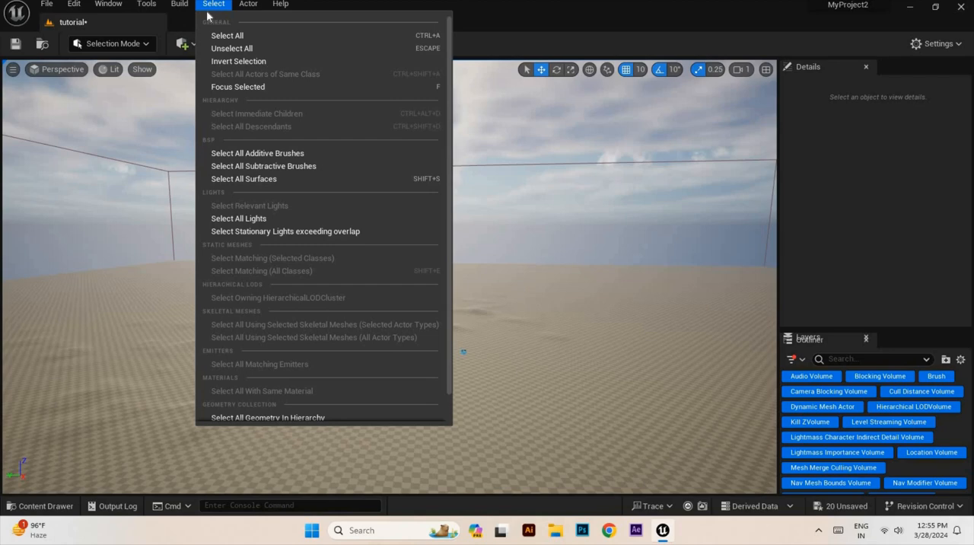
{"action": "mouse_move", "coordinate": [240, 92]}
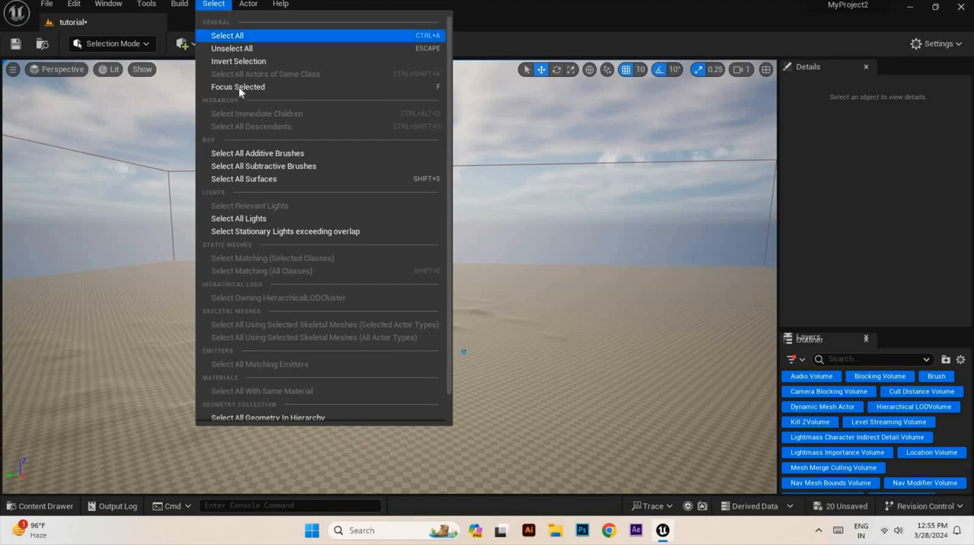
{"action": "left_click", "coordinate": [248, 3]}
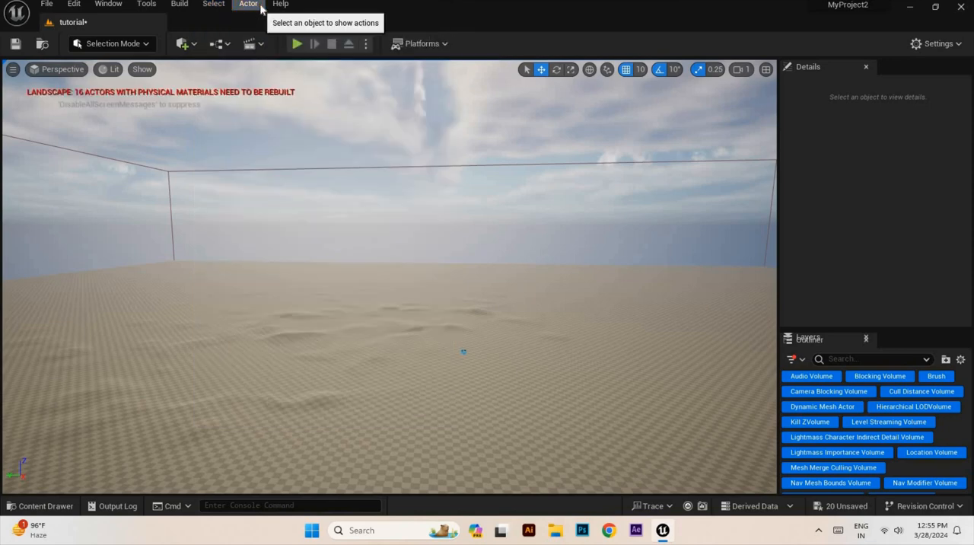
{"action": "left_click", "coordinate": [280, 4]}
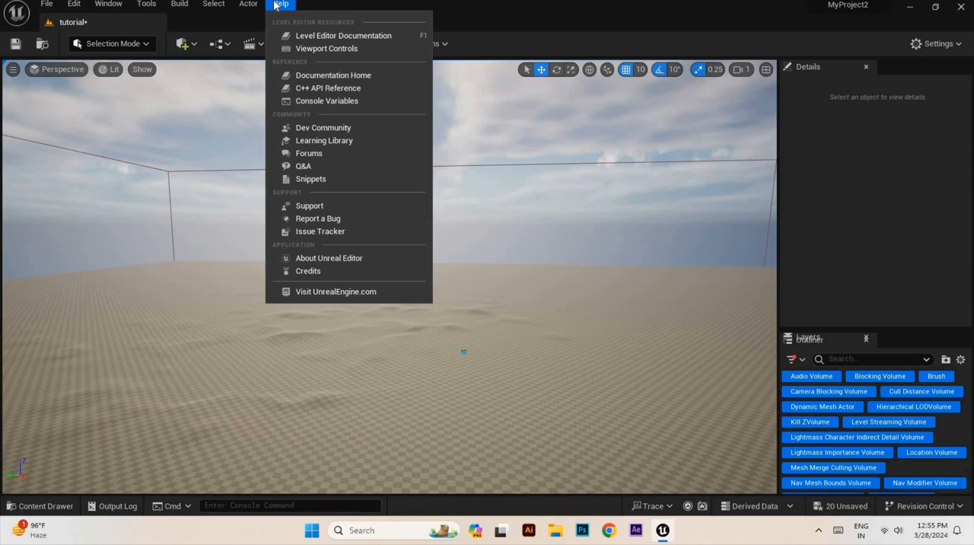
{"action": "mouse_move", "coordinate": [274, 15]}
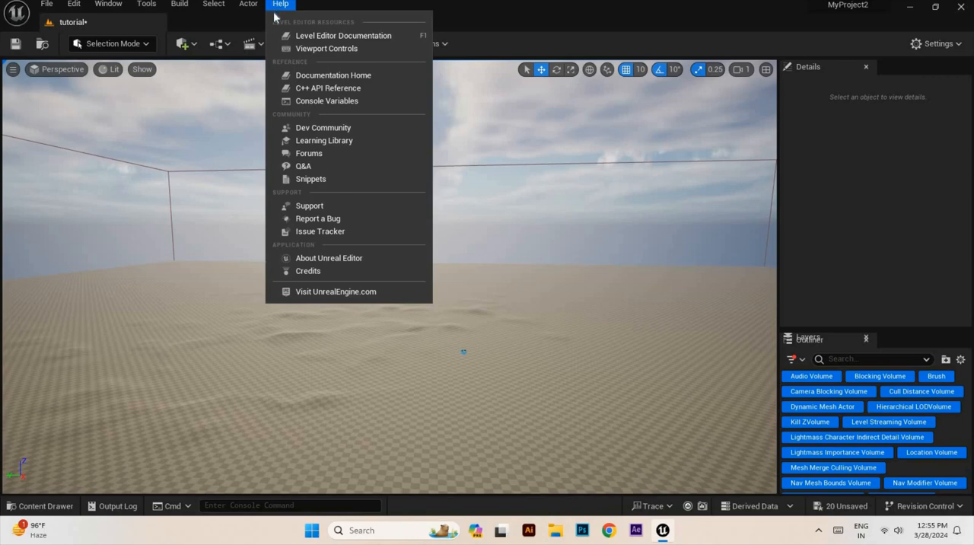
{"action": "mouse_move", "coordinate": [328, 89]}
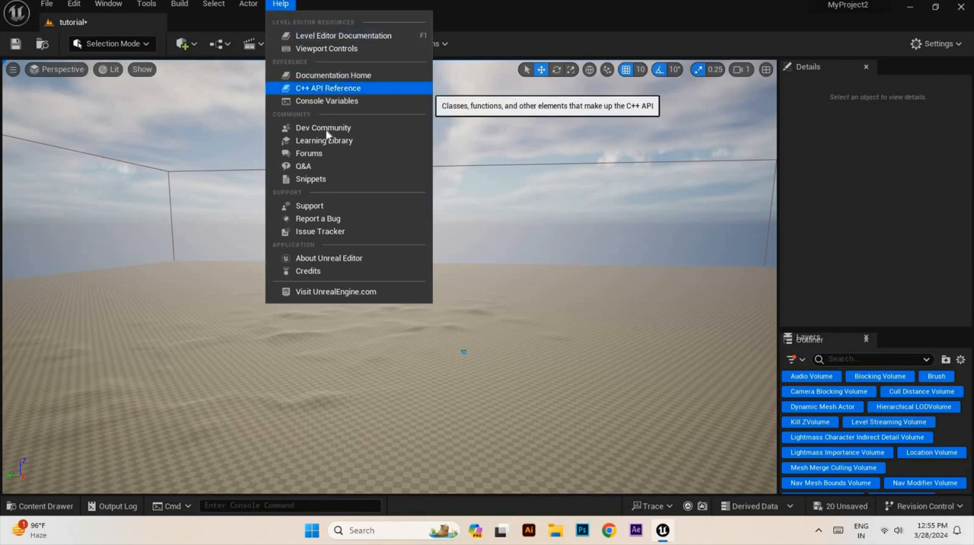
{"action": "mouse_move", "coordinate": [324, 140]}
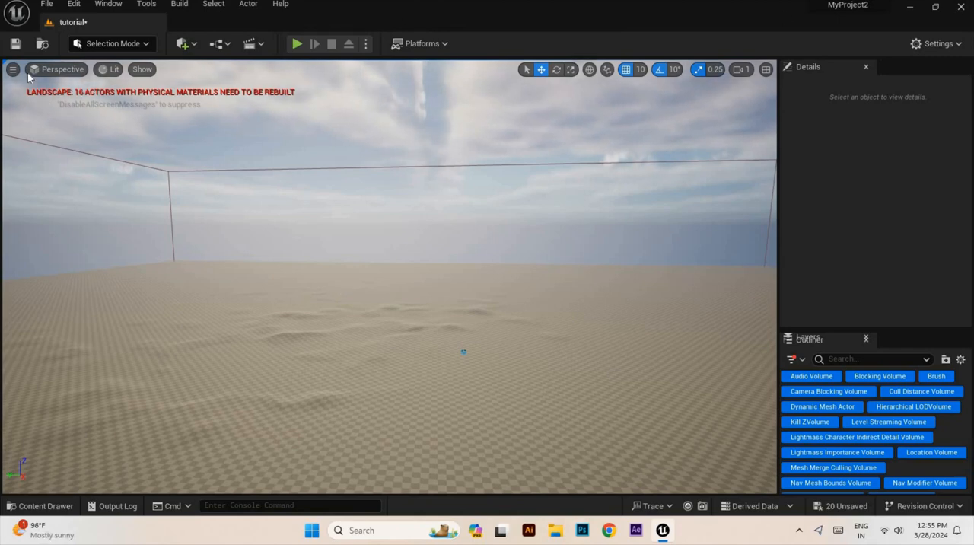
{"action": "mouse_move", "coordinate": [43, 42]}
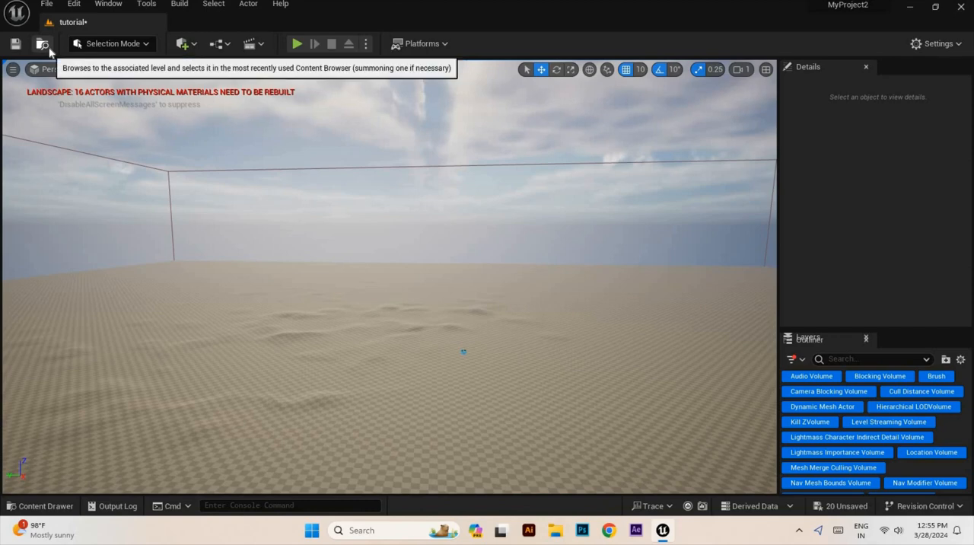
Browse to Characters > Mannequins in the Content Browser and show the asset type filters
{"action": "left_click", "coordinate": [42, 42]}
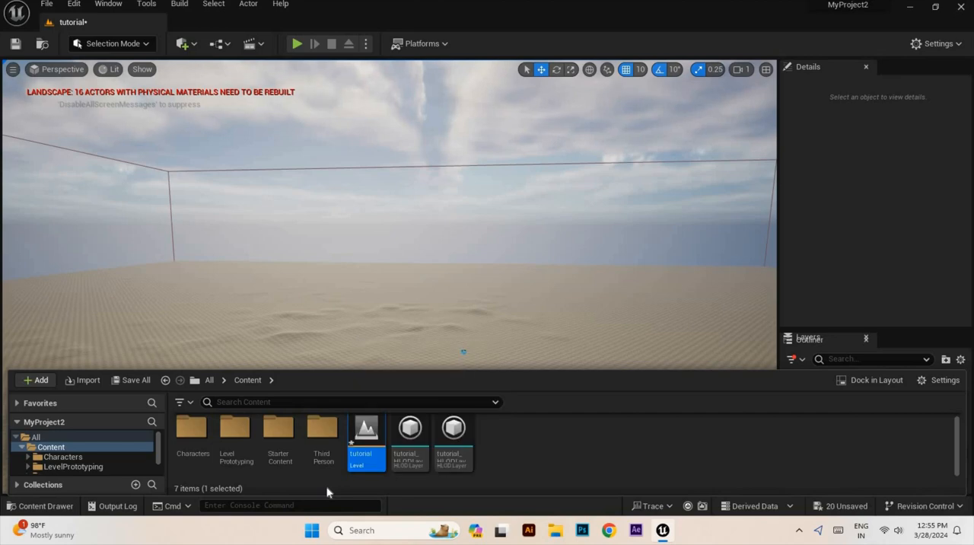
{"action": "mouse_move", "coordinate": [292, 484]}
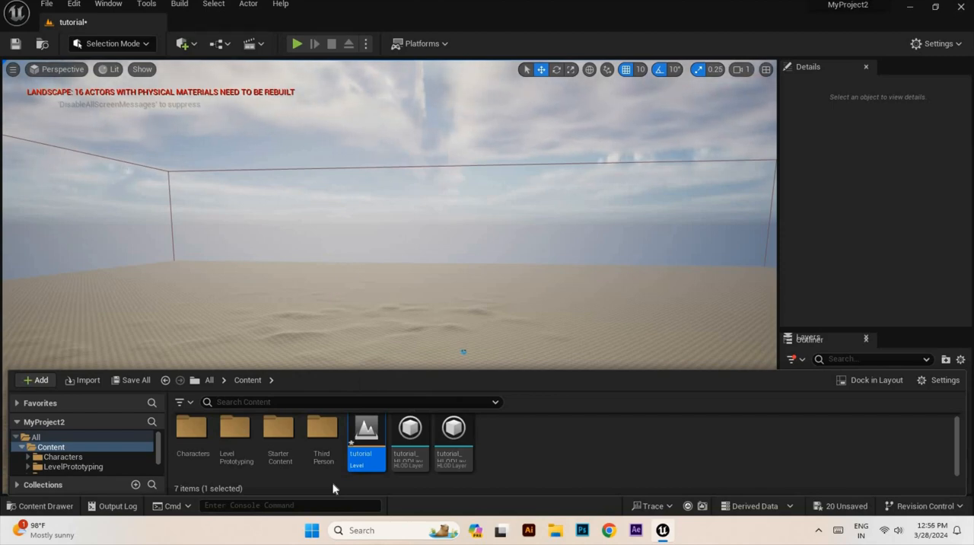
{"action": "mouse_move", "coordinate": [227, 454]}
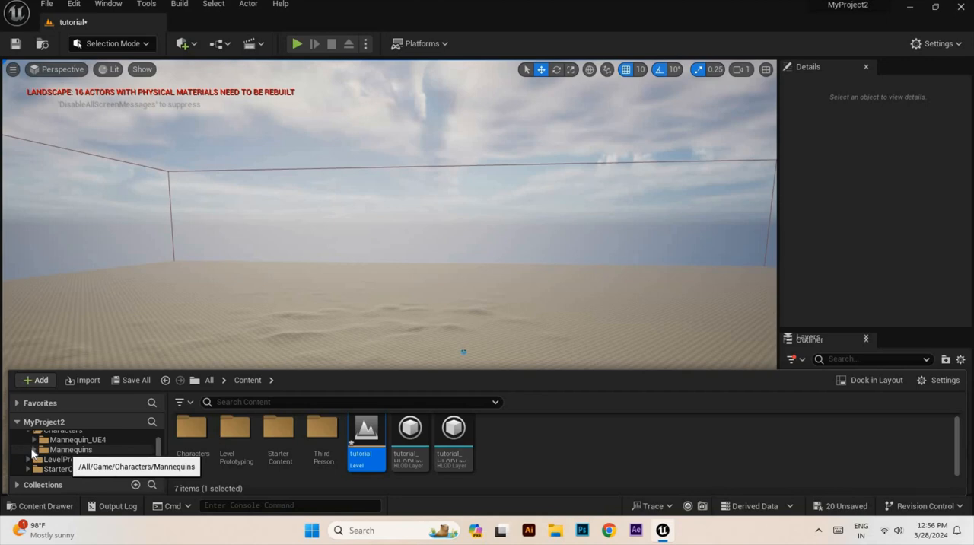
{"action": "left_click", "coordinate": [35, 449]}
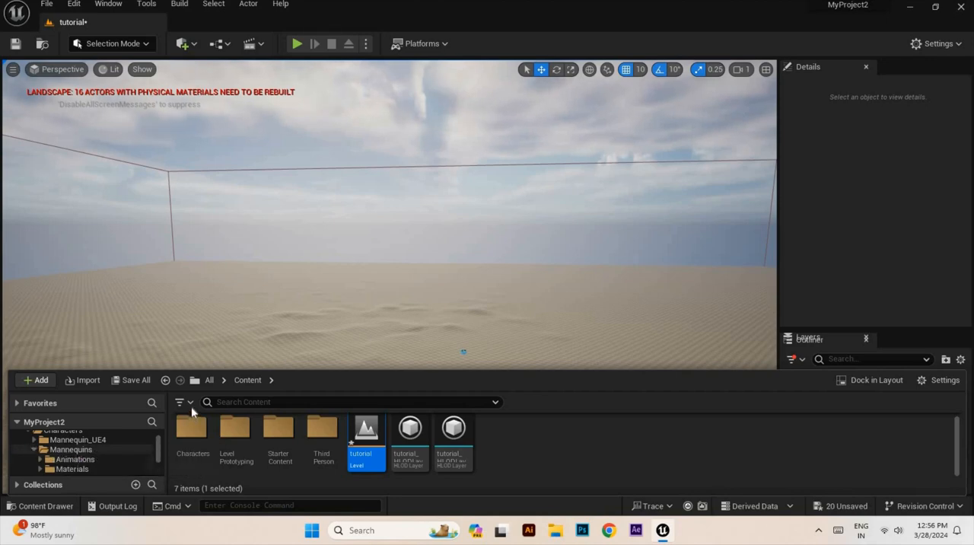
{"action": "left_click", "coordinate": [183, 402]}
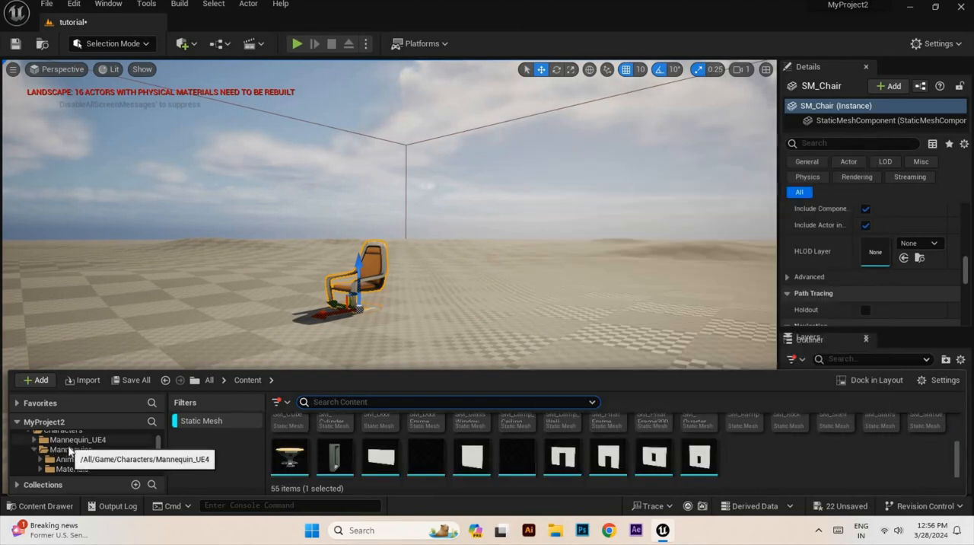
Look through the Mannequin_UE4 and Animations folders, then return to the top Content folder
{"action": "left_click", "coordinate": [78, 438]}
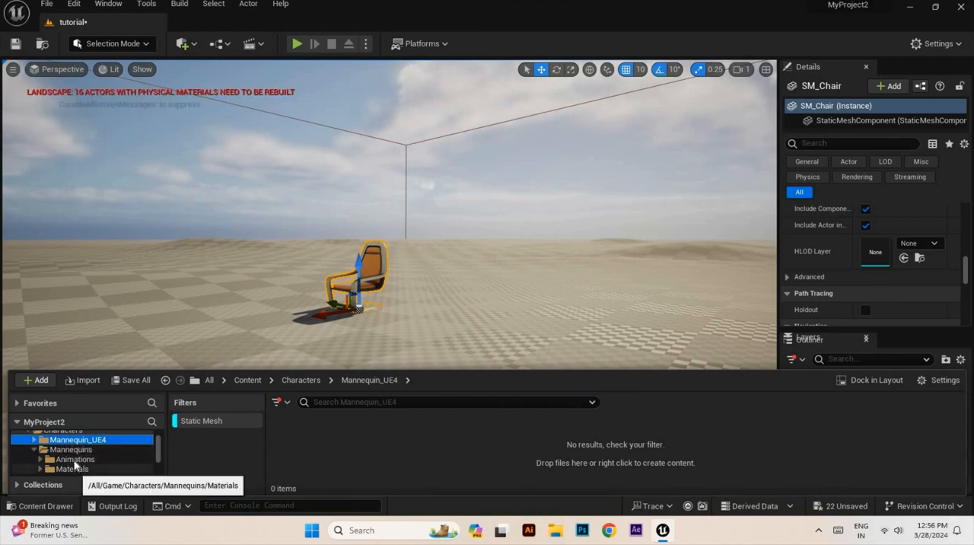
{"action": "left_click", "coordinate": [73, 460]}
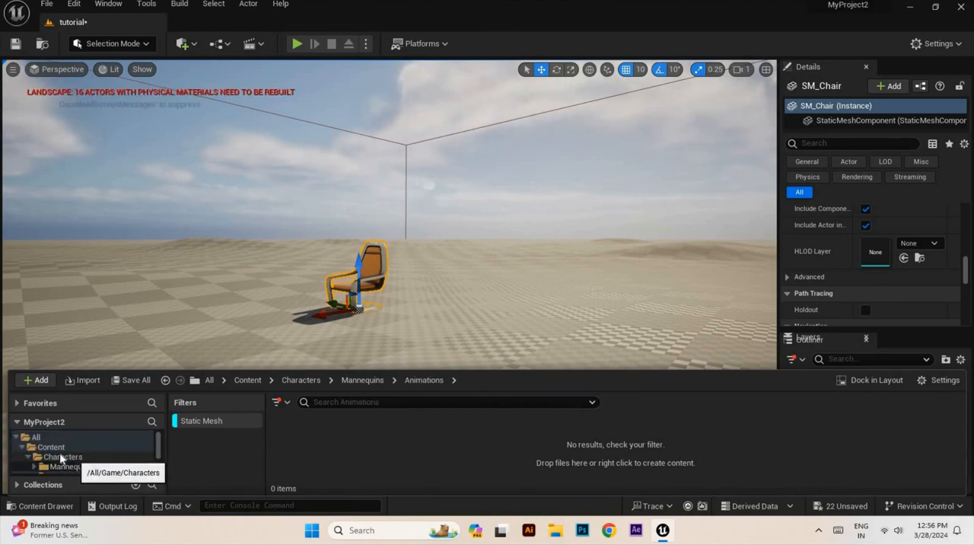
{"action": "left_click", "coordinate": [63, 457]}
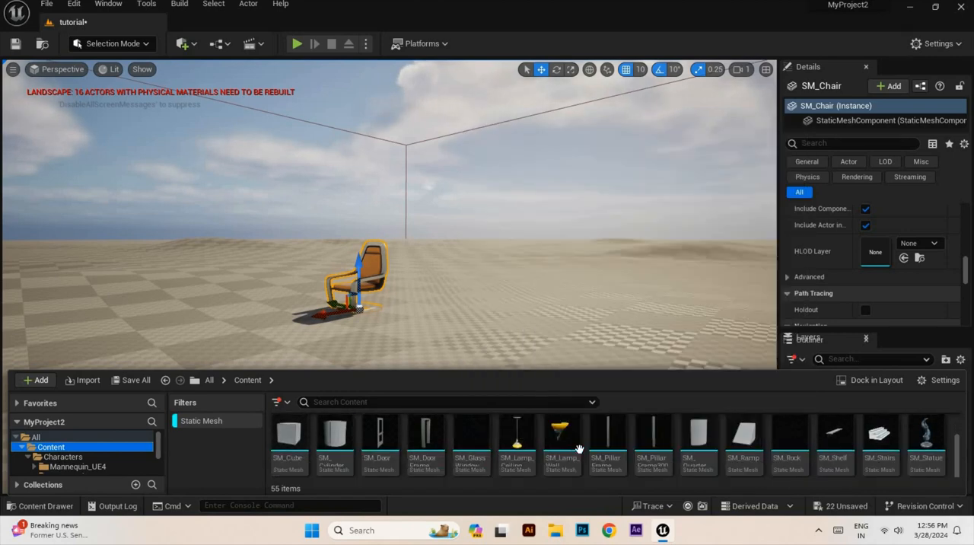
Bring the table and window frame meshes into the level beside the chair
{"action": "scroll", "scroll_direction": "right", "scroll_amount": 3}
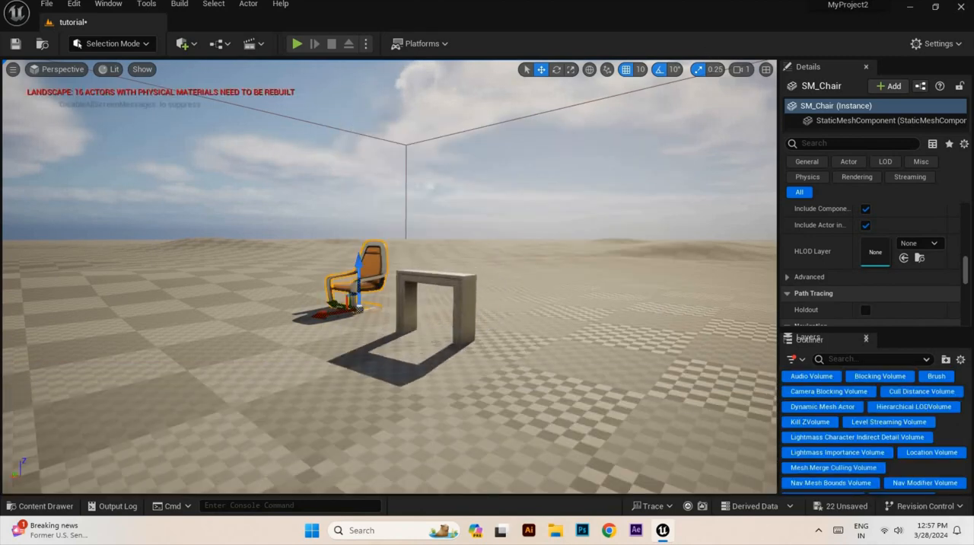
{"action": "left_click", "coordinate": [434, 297]}
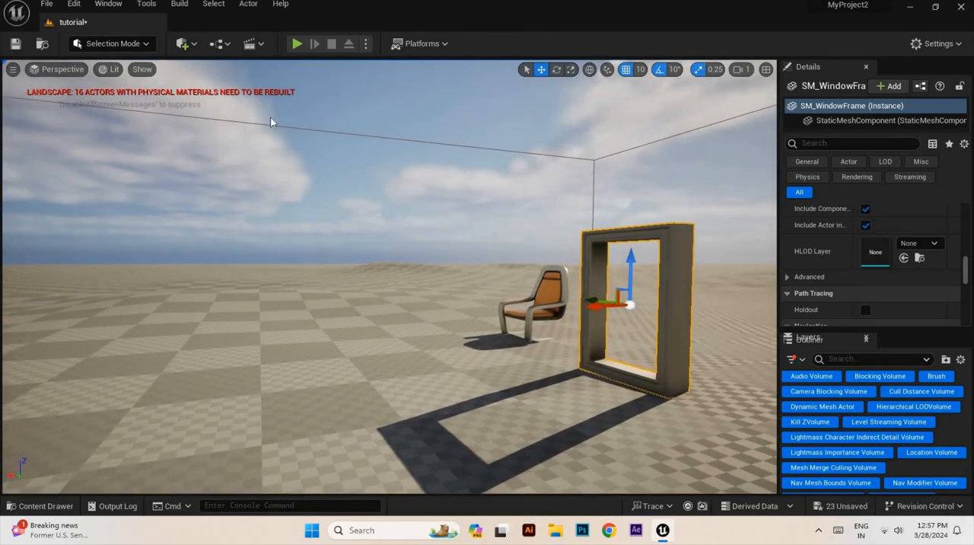
{"action": "mouse_move", "coordinate": [491, 225]}
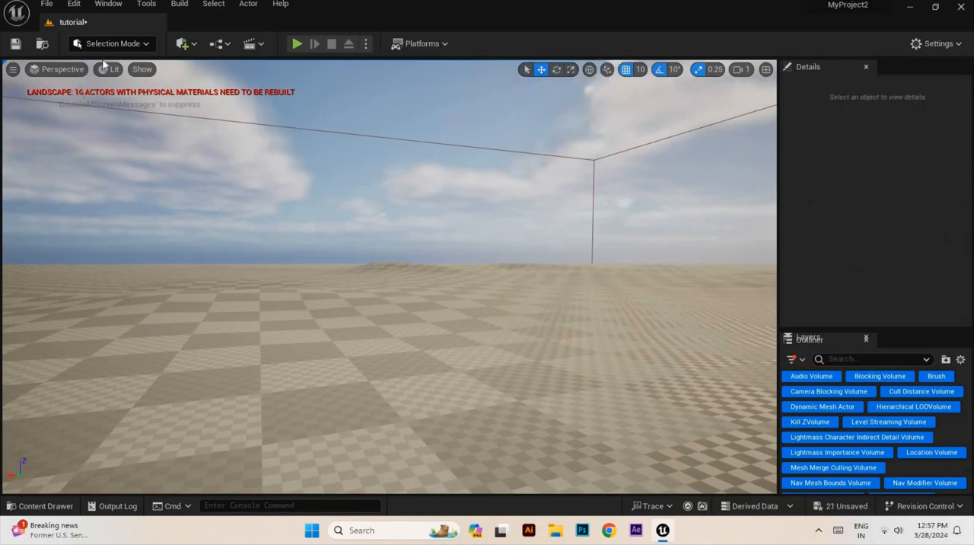
{"action": "mouse_move", "coordinate": [149, 43]}
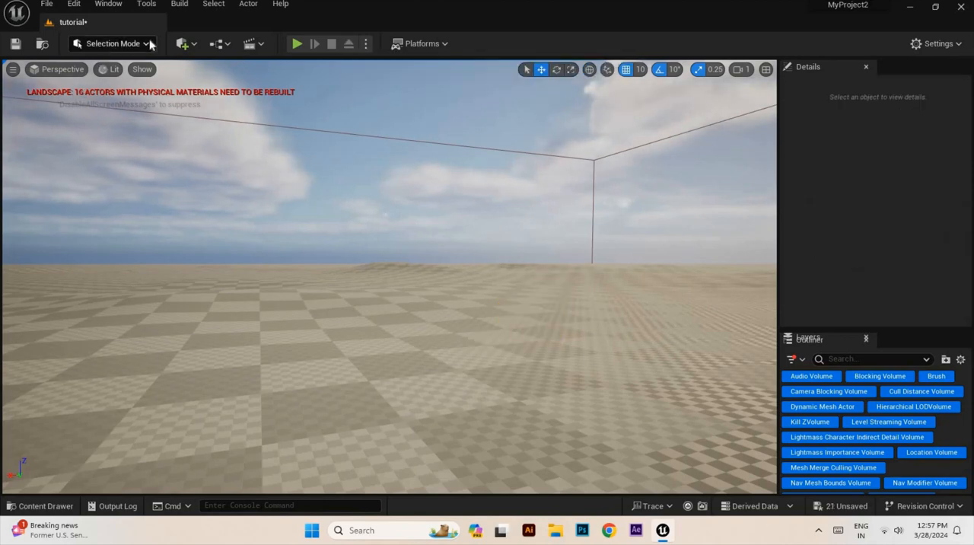
{"action": "mouse_move", "coordinate": [112, 148]}
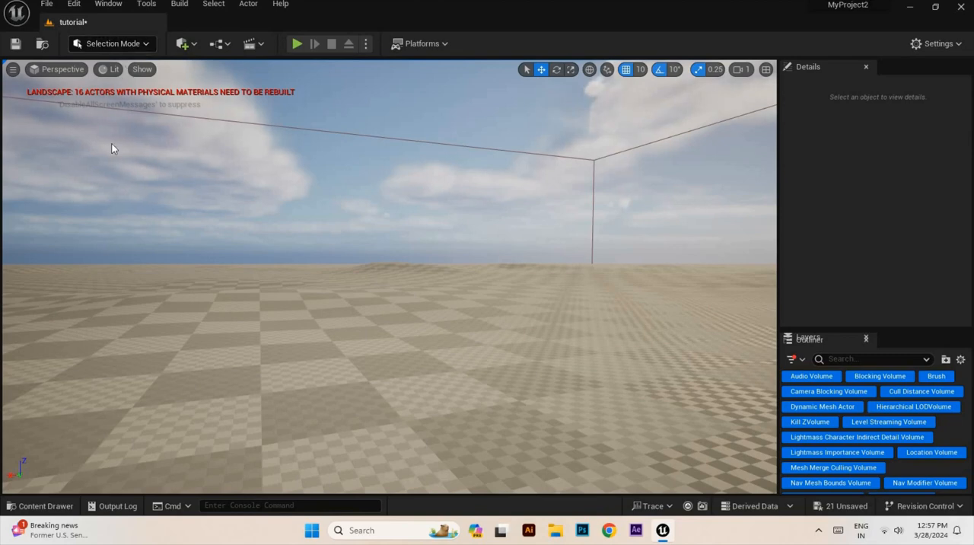